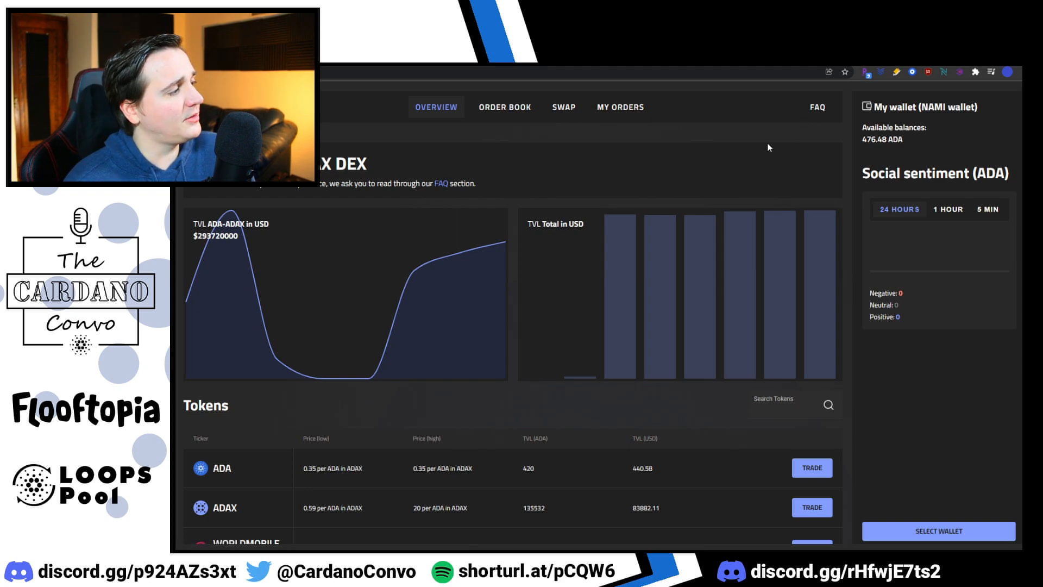
pyautogui.moveTo(321, 213)
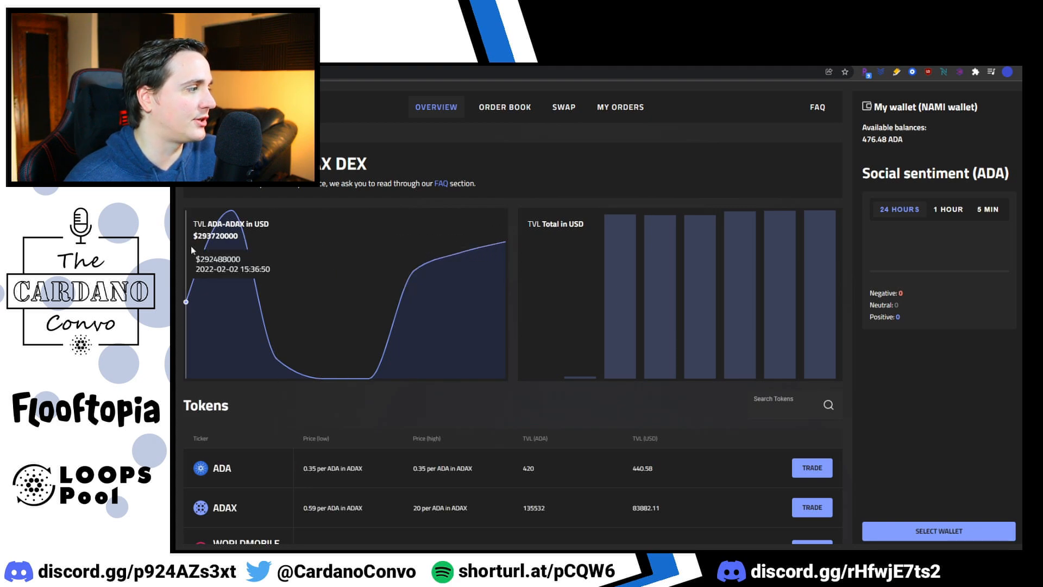
pyautogui.moveTo(413, 253)
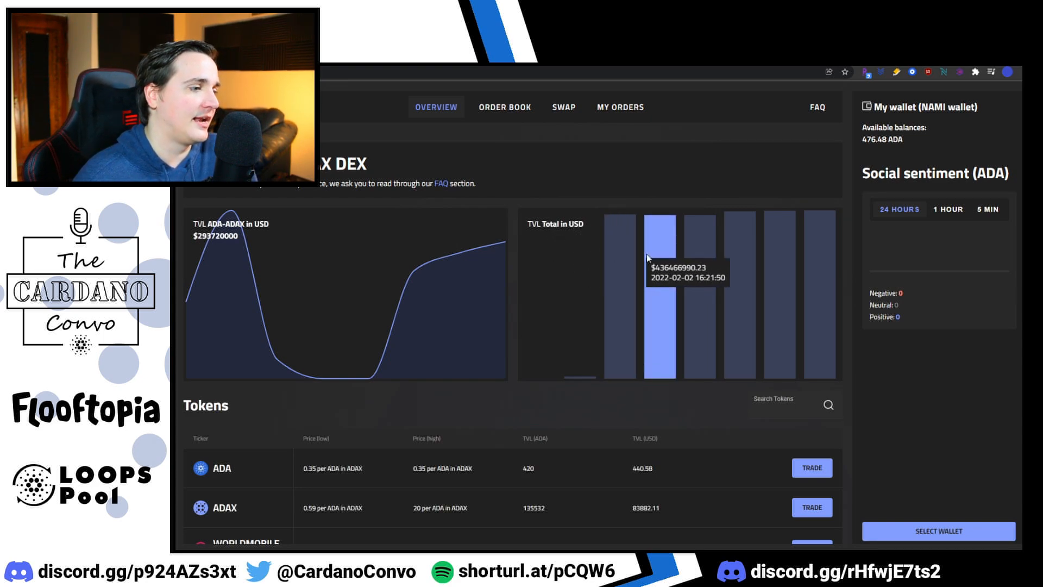
pyautogui.moveTo(814, 280)
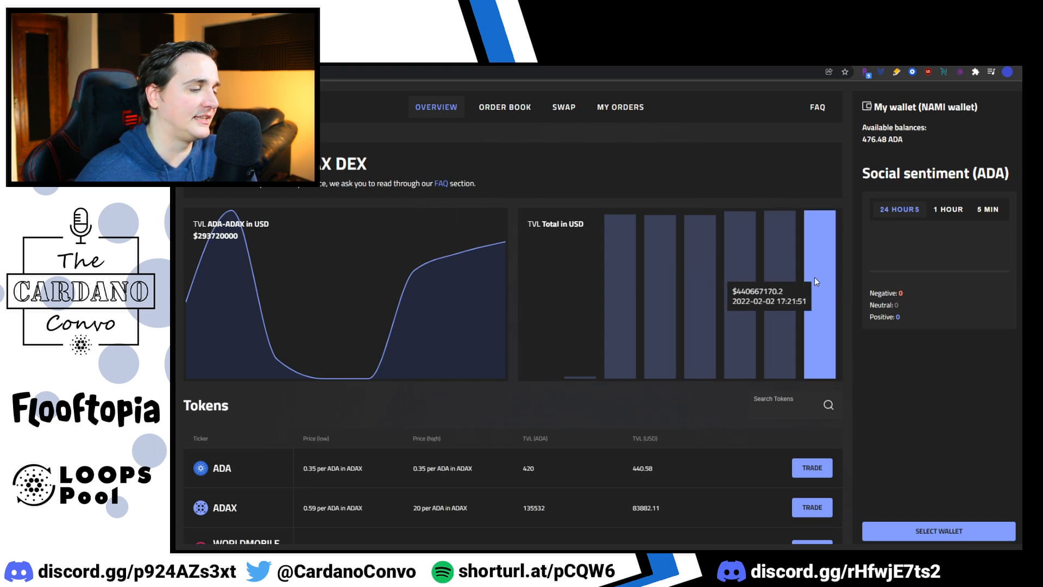
# - Scroll down through the overview page past its charts and token list
pyautogui.scroll(-3)
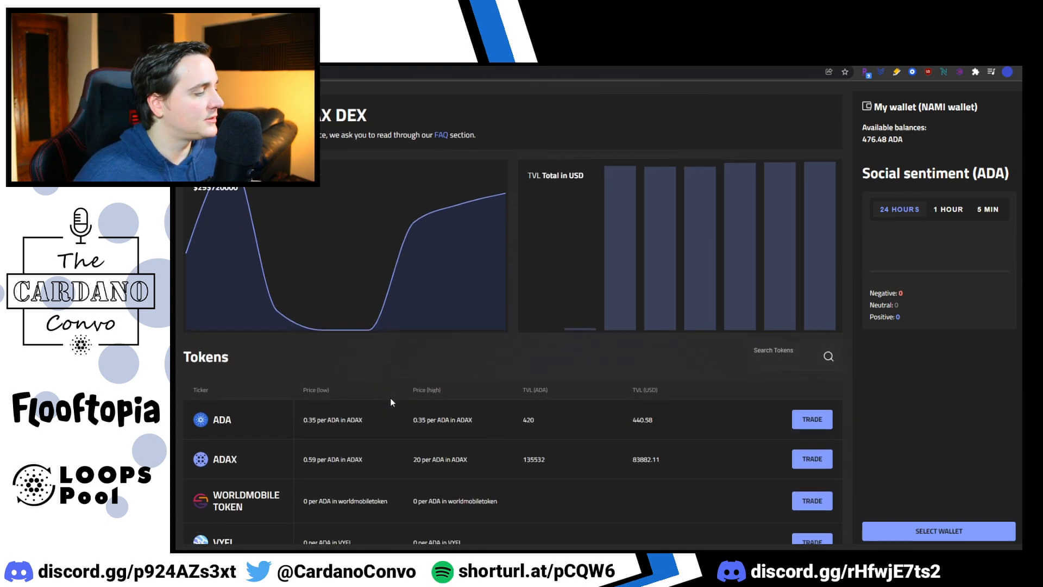
pyautogui.scroll(-3)
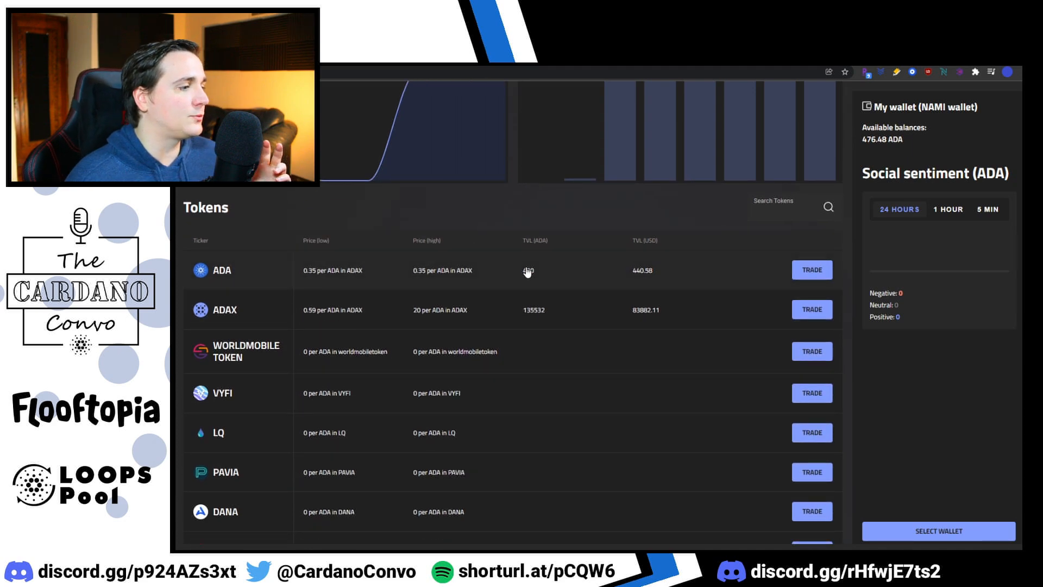
pyautogui.click(644, 240)
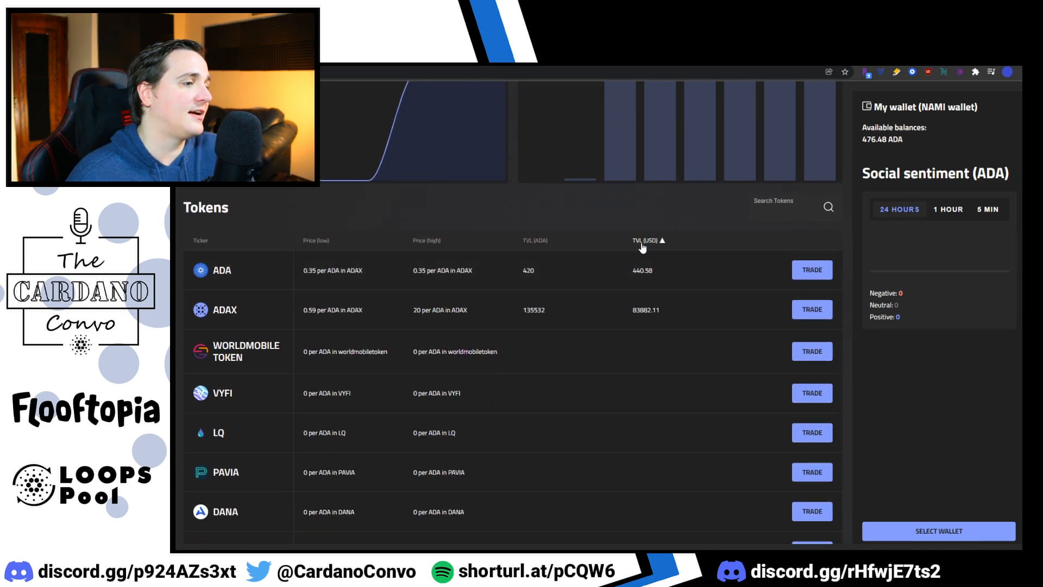
pyautogui.scroll(-3)
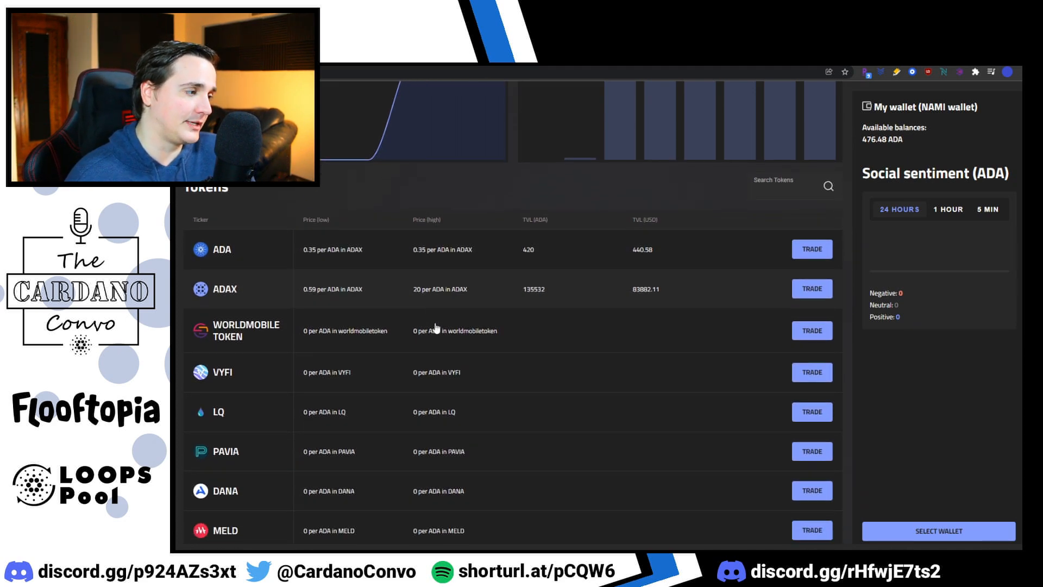
pyautogui.scroll(-3)
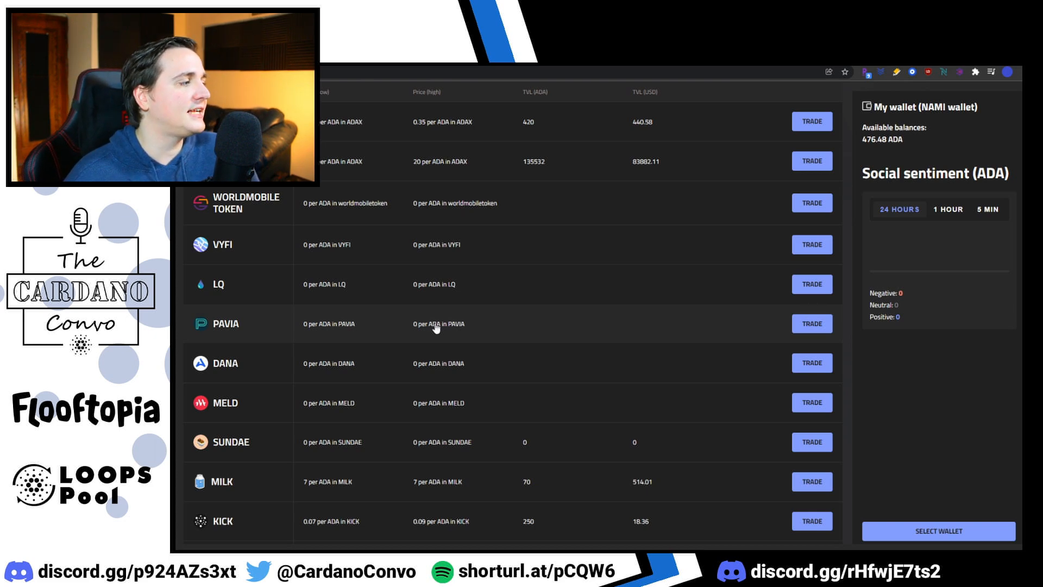
pyautogui.moveTo(360, 212)
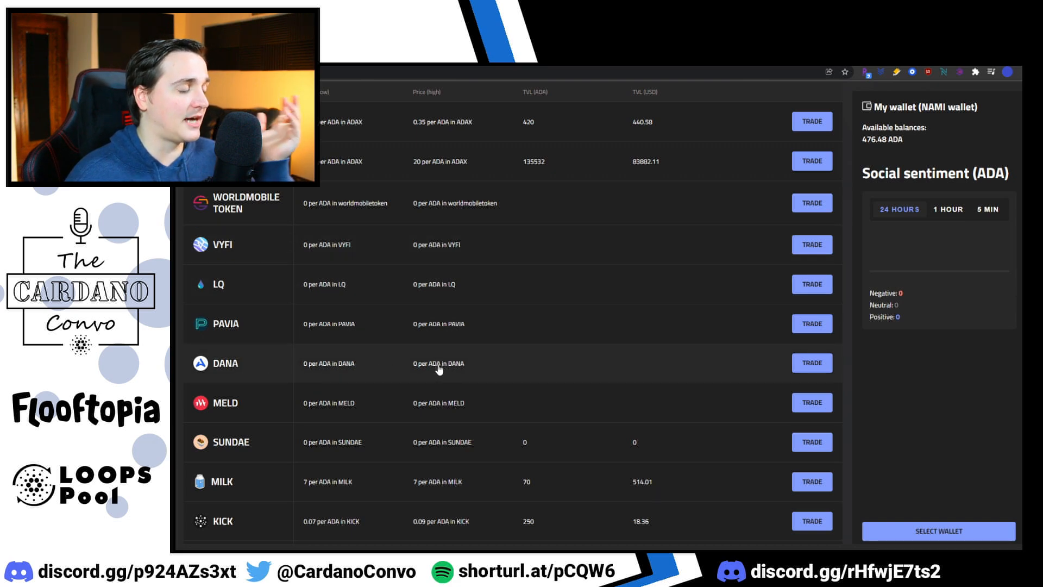
pyautogui.scroll(-3)
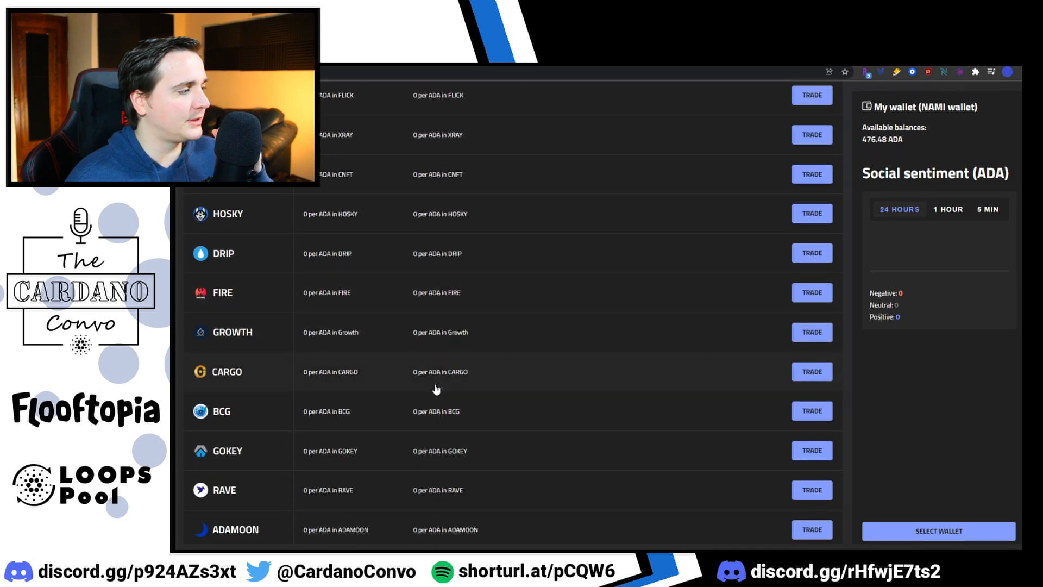
pyautogui.scroll(-3)
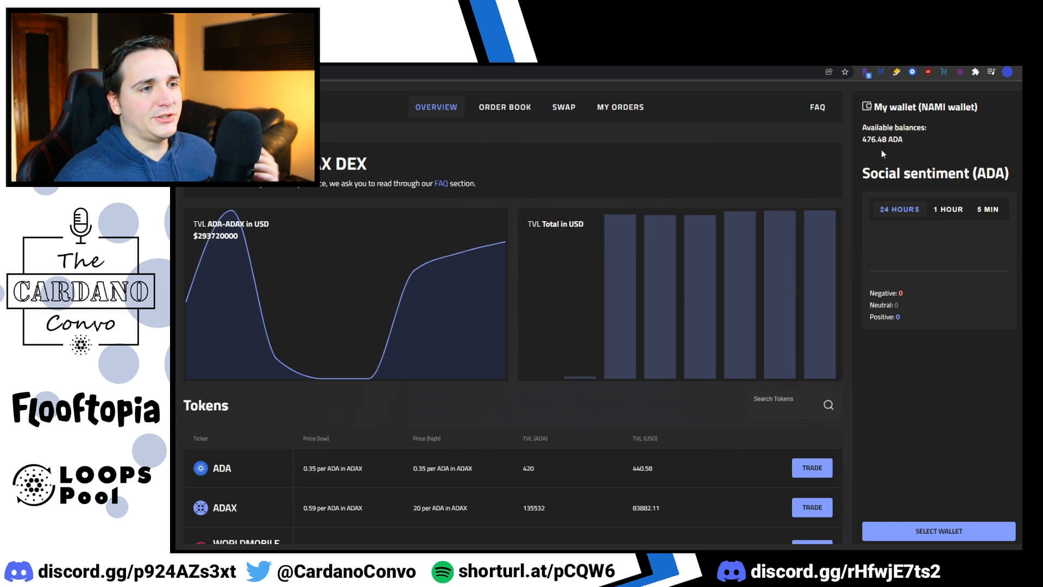
pyautogui.moveTo(947, 153)
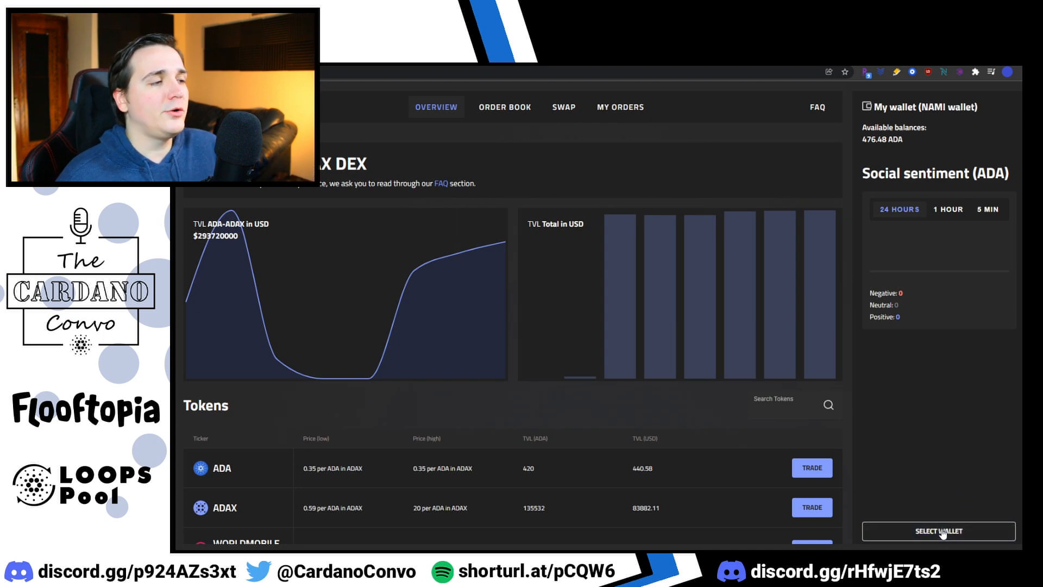
# - Bring up the Select wallet prompt listing GeroWallet and CCvault as coming soon
pyautogui.click(939, 532)
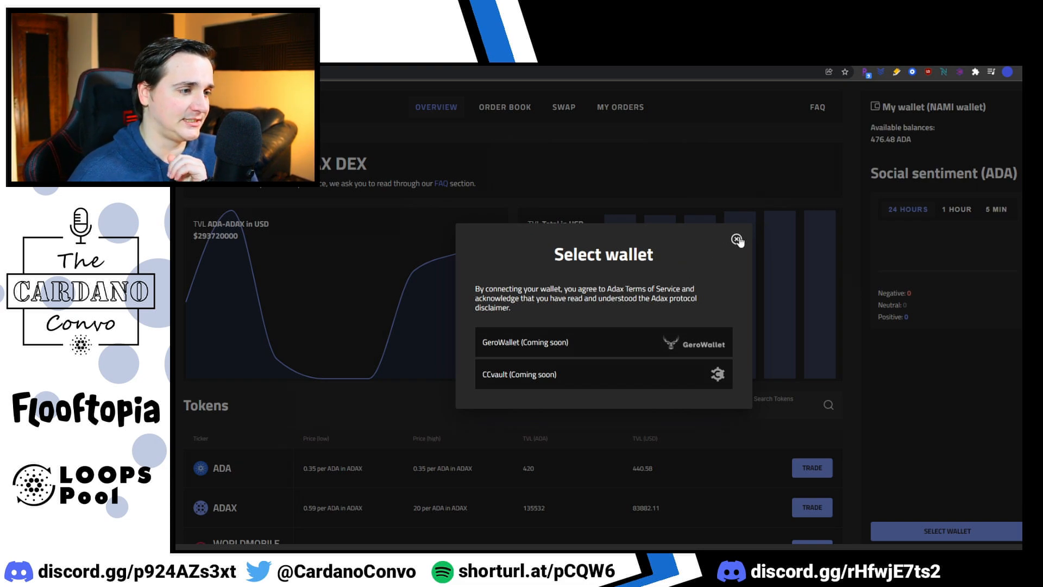
# - Close the Select wallet prompt and return to the overview with its charts and token list
pyautogui.click(736, 240)
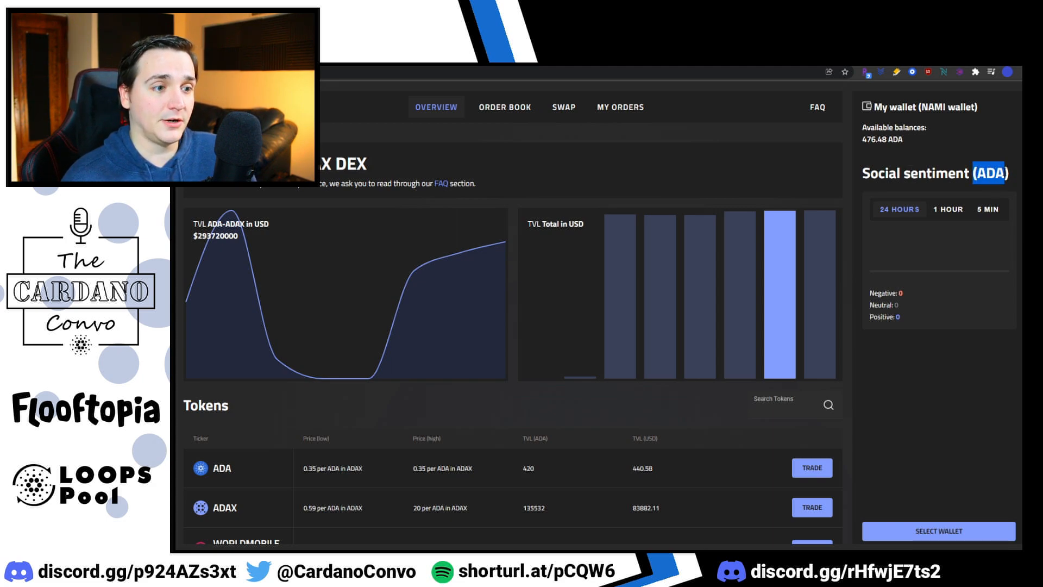
pyautogui.moveTo(928, 191)
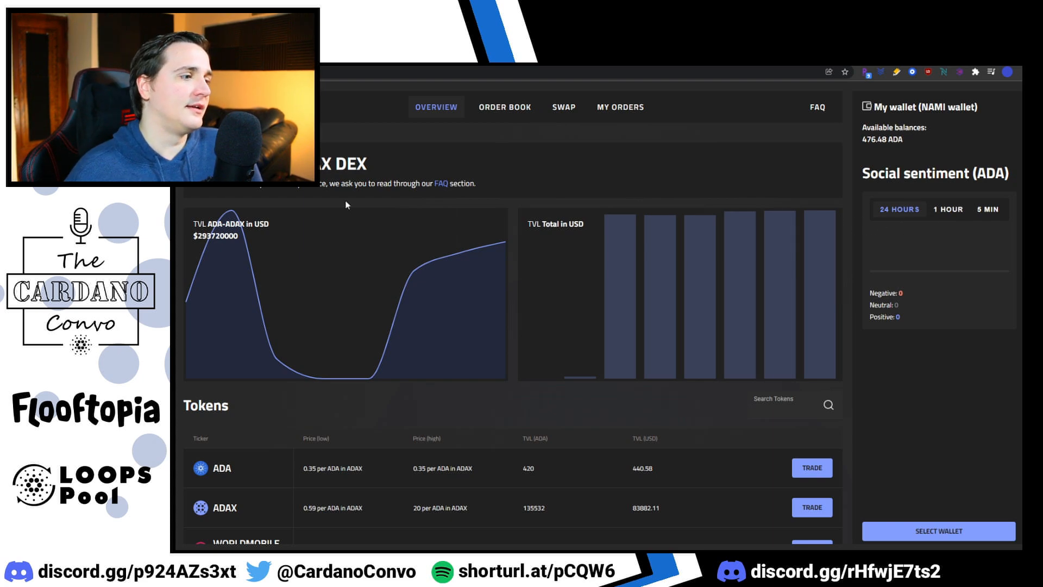
pyautogui.moveTo(491, 111)
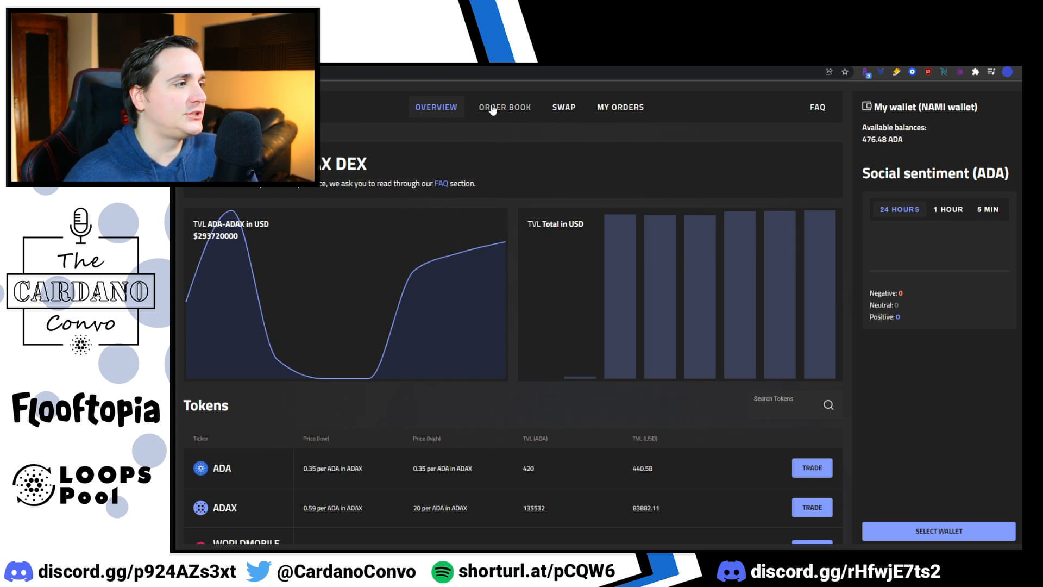
# - Go to the order book and browse the sell-order market list without changing market
pyautogui.click(509, 108)
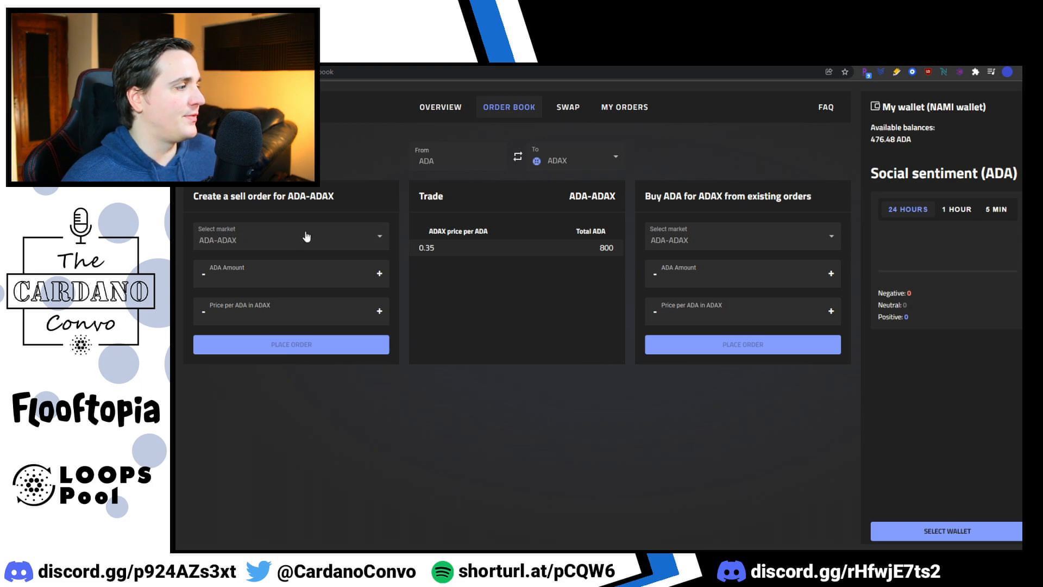
pyautogui.click(291, 236)
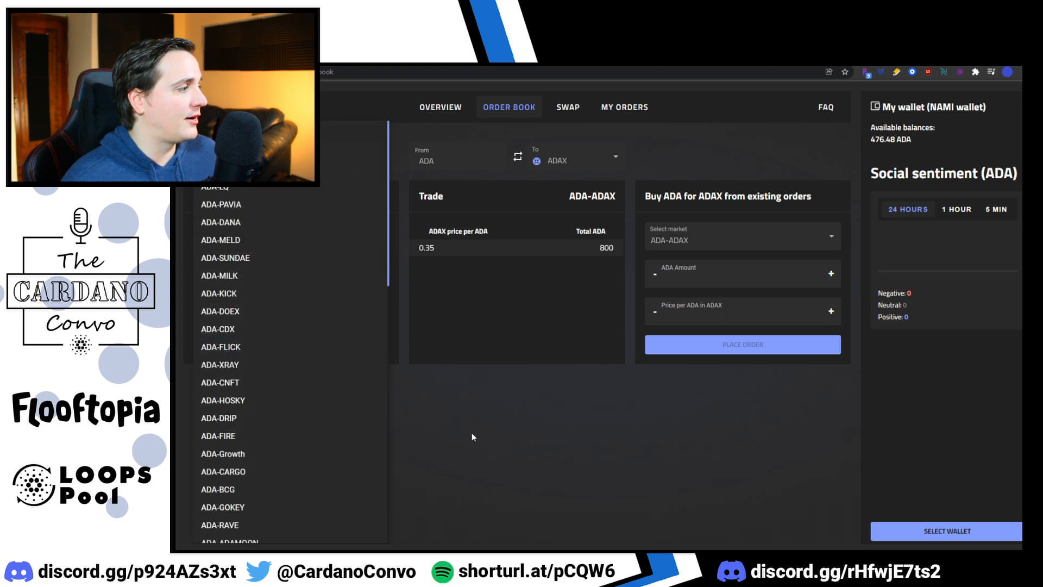
pyautogui.click(220, 239)
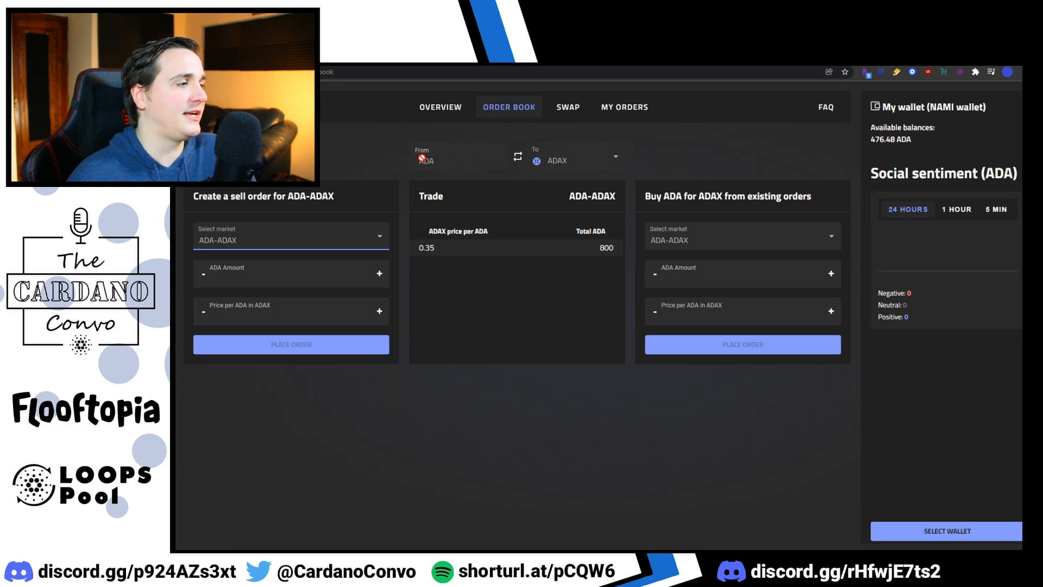
# - Switch the order book's target token to MELD for the ADA-MELD market, then back to ADAX
pyautogui.click(601, 158)
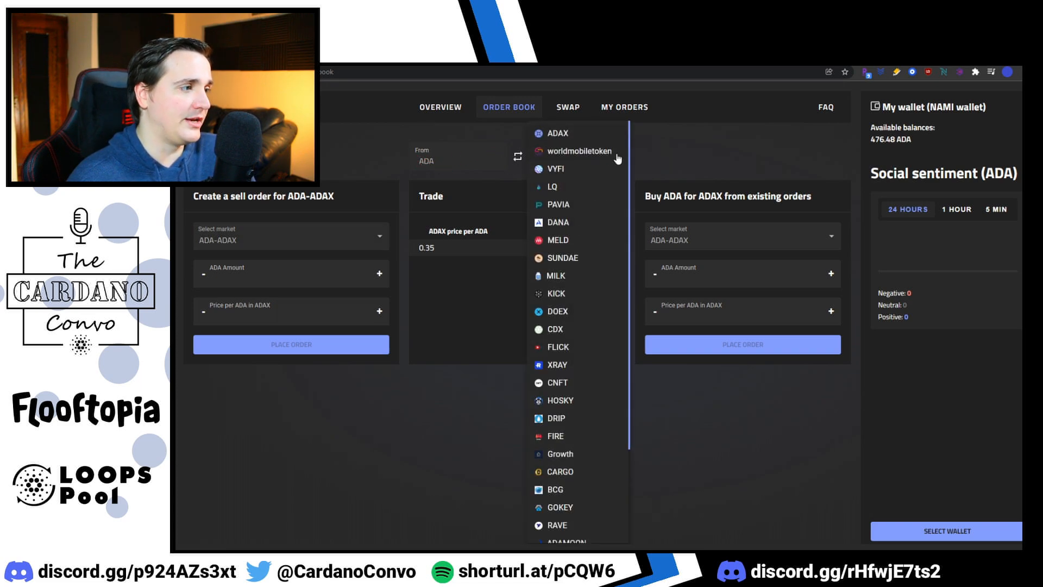
pyautogui.click(557, 240)
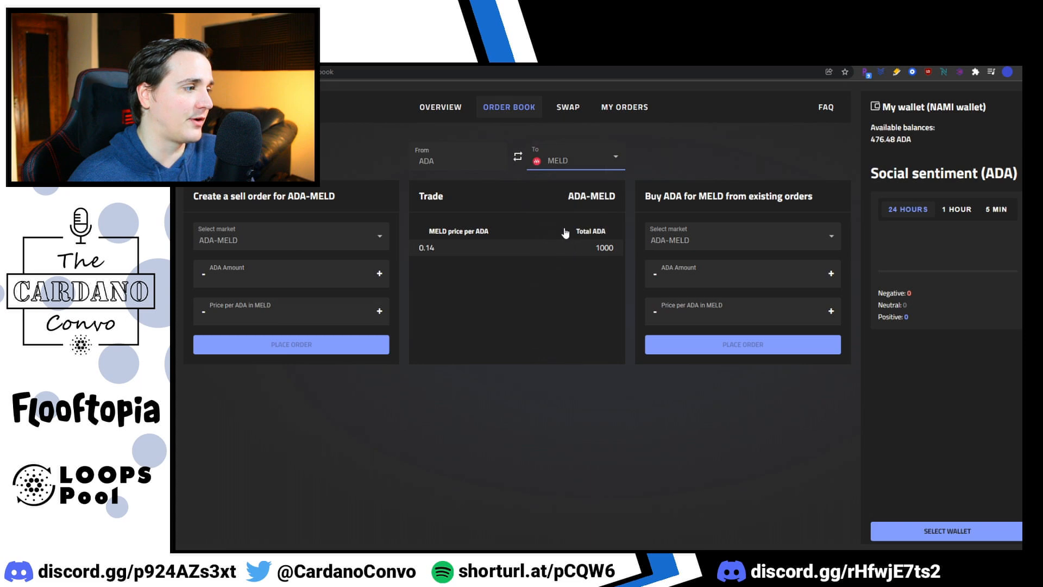
pyautogui.click(573, 159)
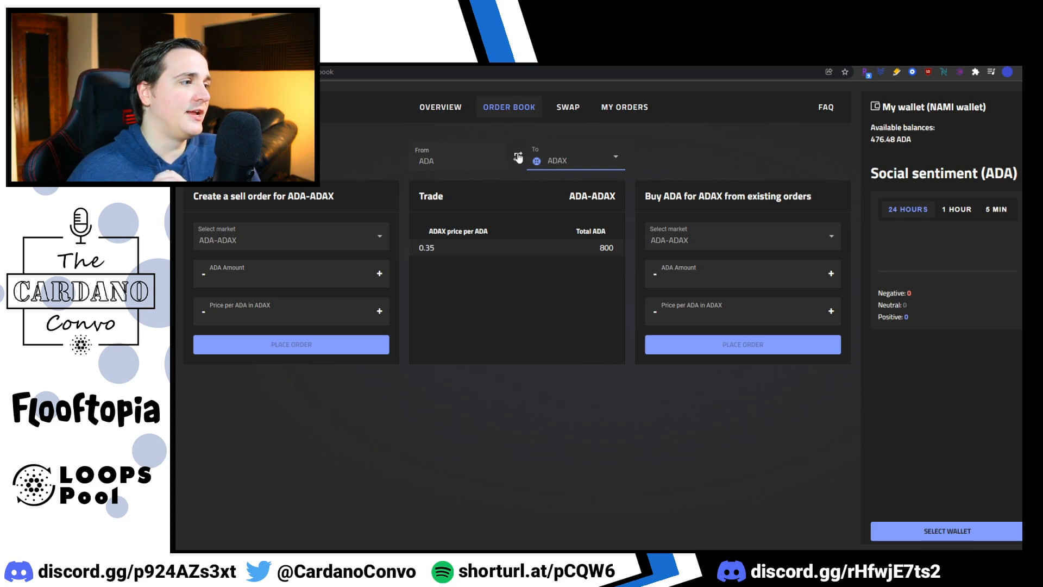
# - Flip the trade direction back and forth, ending on the ADAX-ADA market with its ADA prices per ADAX
pyautogui.click(517, 156)
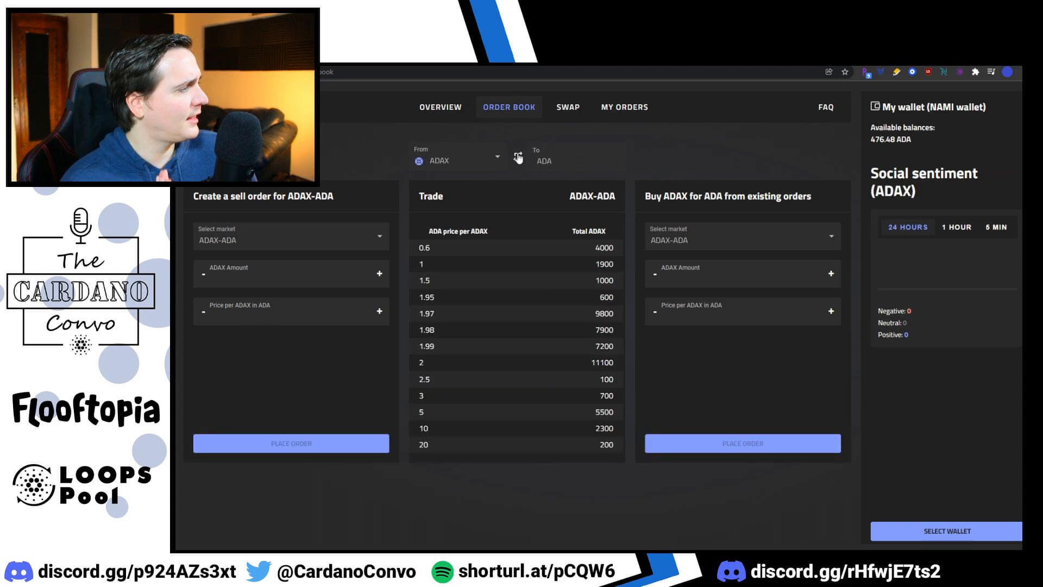
pyautogui.click(517, 158)
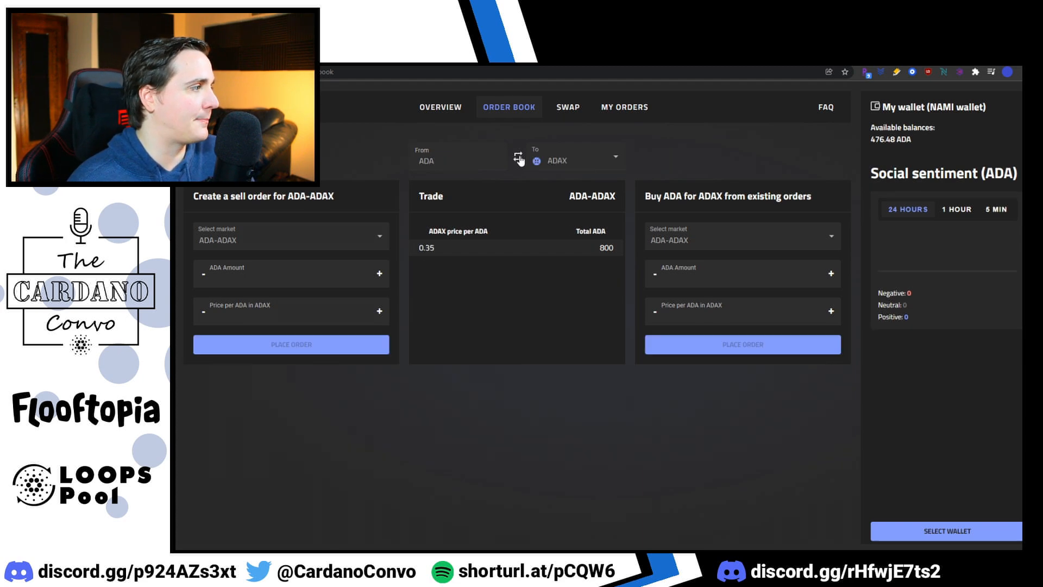
pyautogui.click(517, 157)
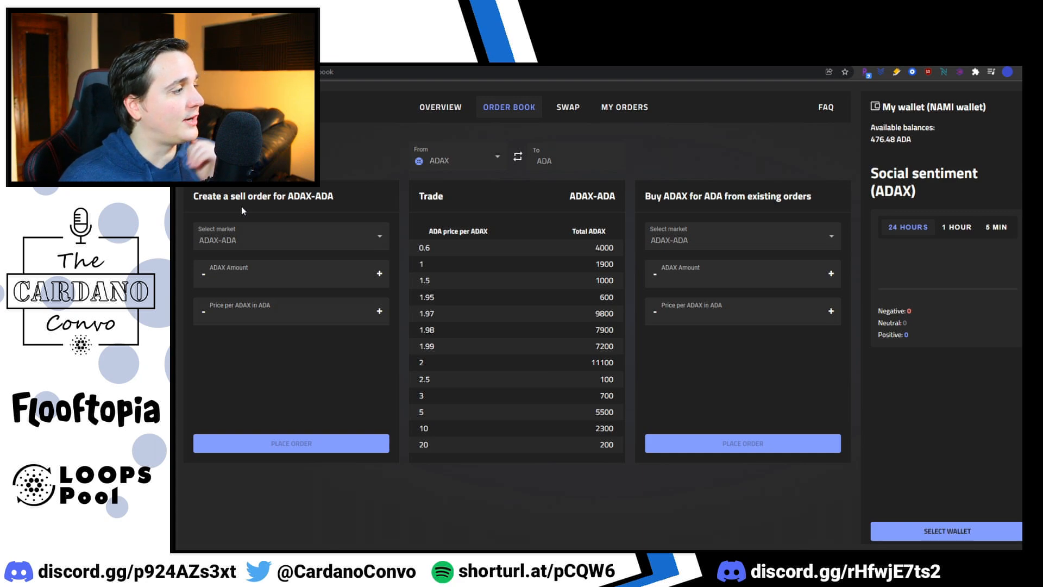
pyautogui.moveTo(414, 198)
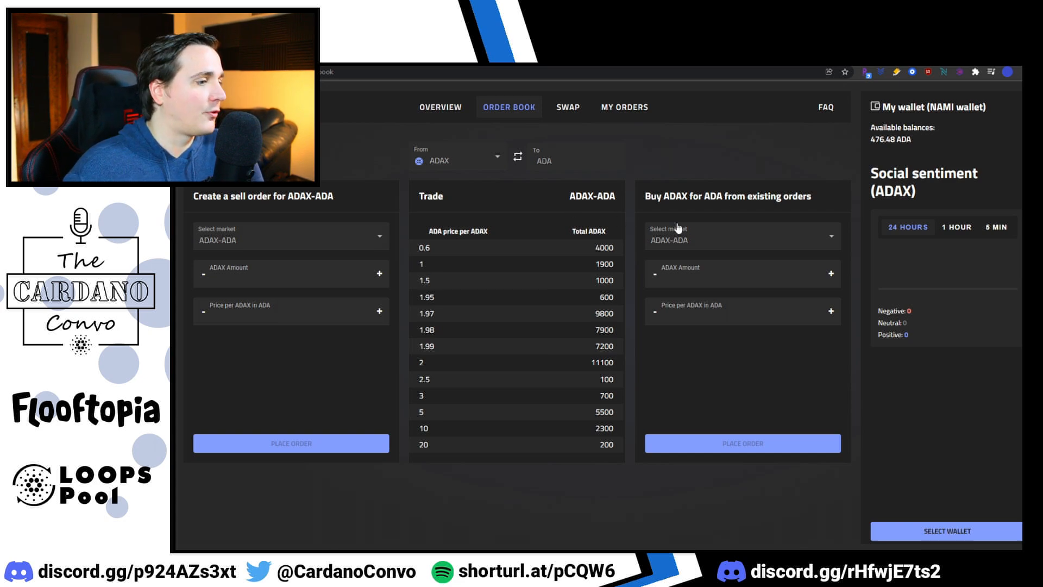
# - Scroll through the sell-order market list and land on the ADA-MELD market
pyautogui.click(290, 273)
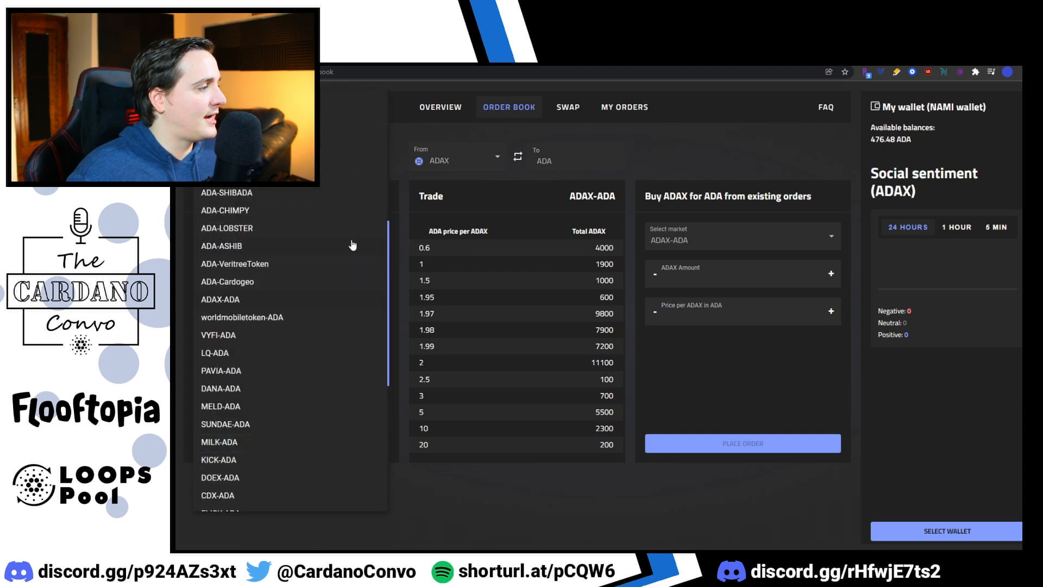
pyautogui.scroll(-3)
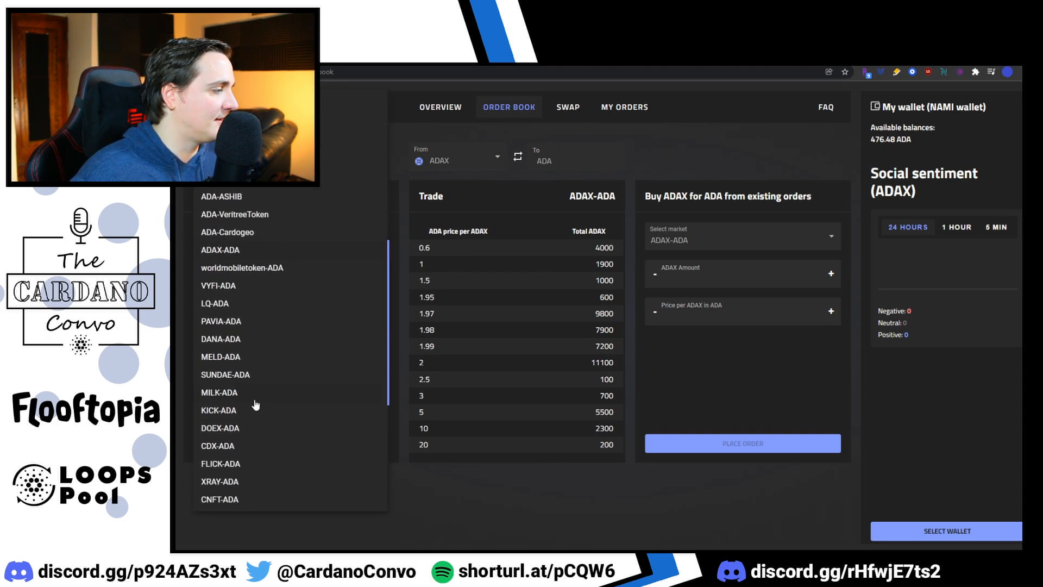
pyautogui.scroll(-3)
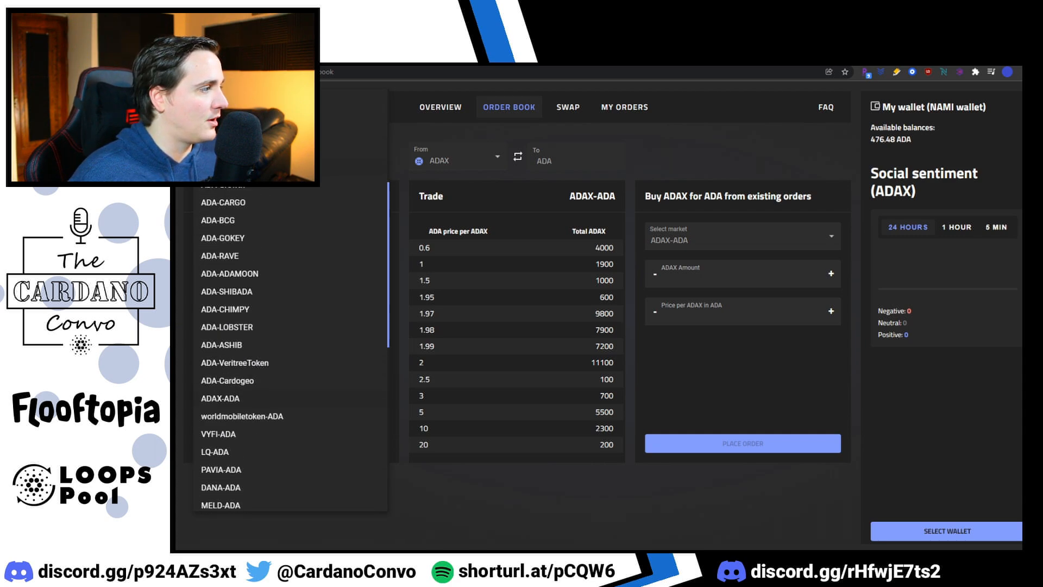
pyautogui.scroll(-3)
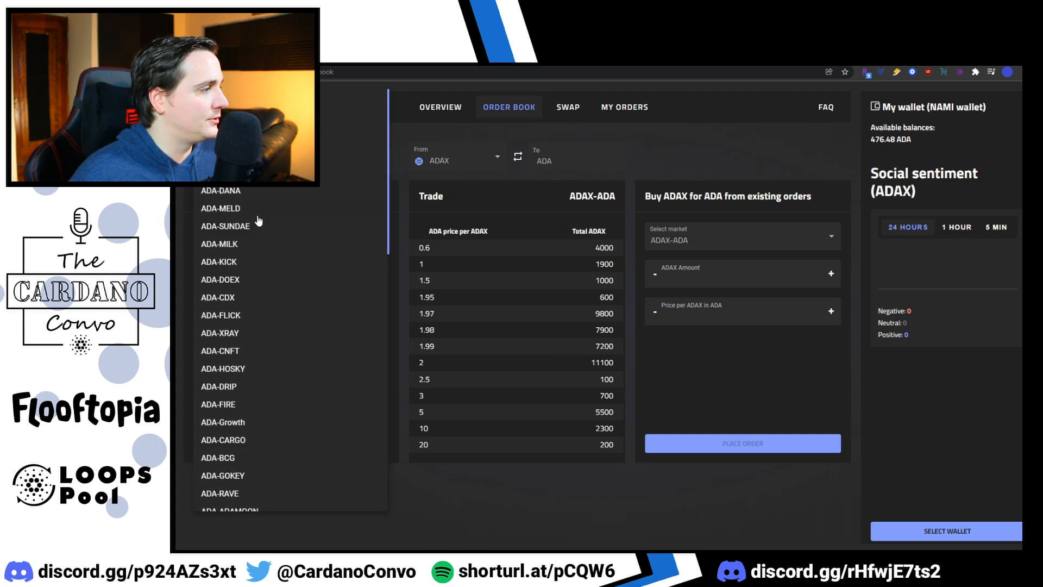
pyautogui.click(219, 207)
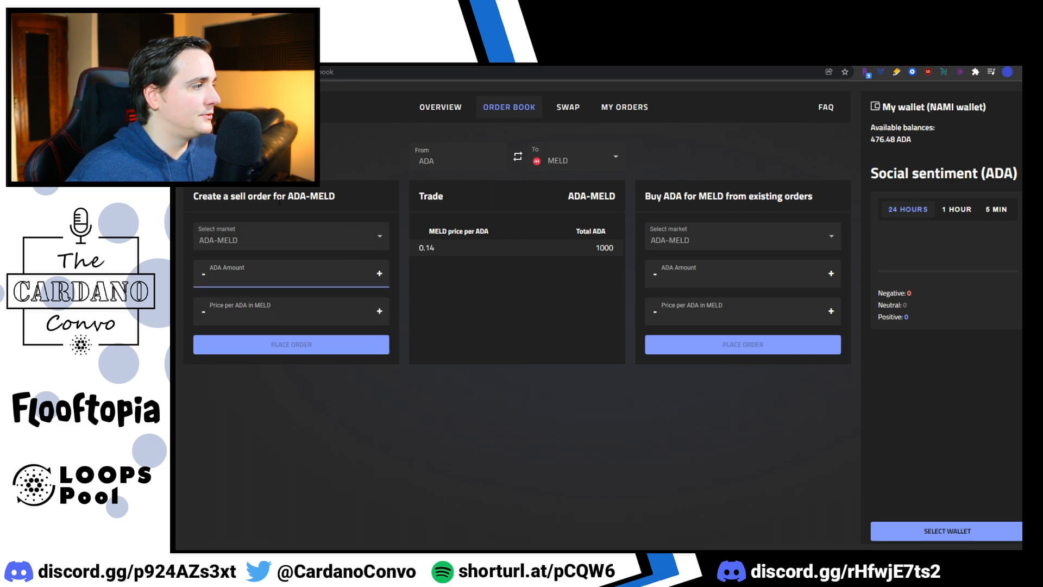
# - Reverse to the MELD-ADA market and fill a sell order of 100 MELD at 0.2 ADA per MELD
pyautogui.click(518, 157)
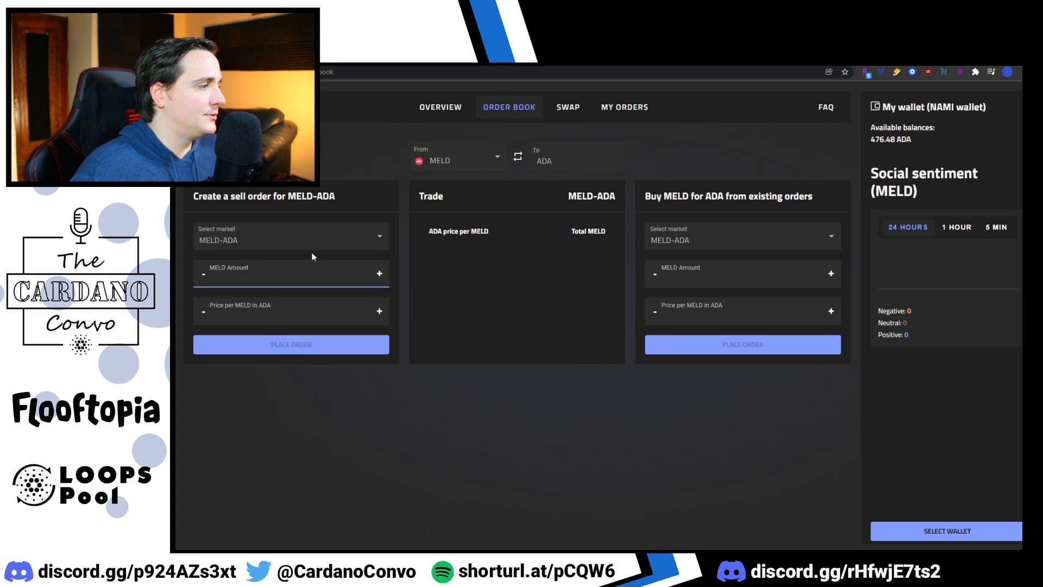
pyautogui.write('100')
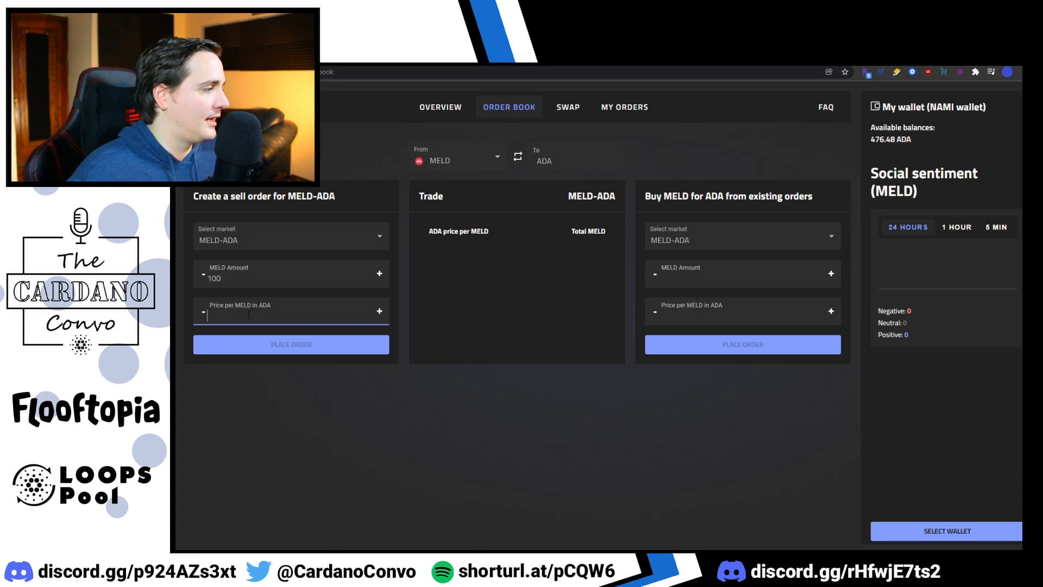
pyautogui.write('0.2')
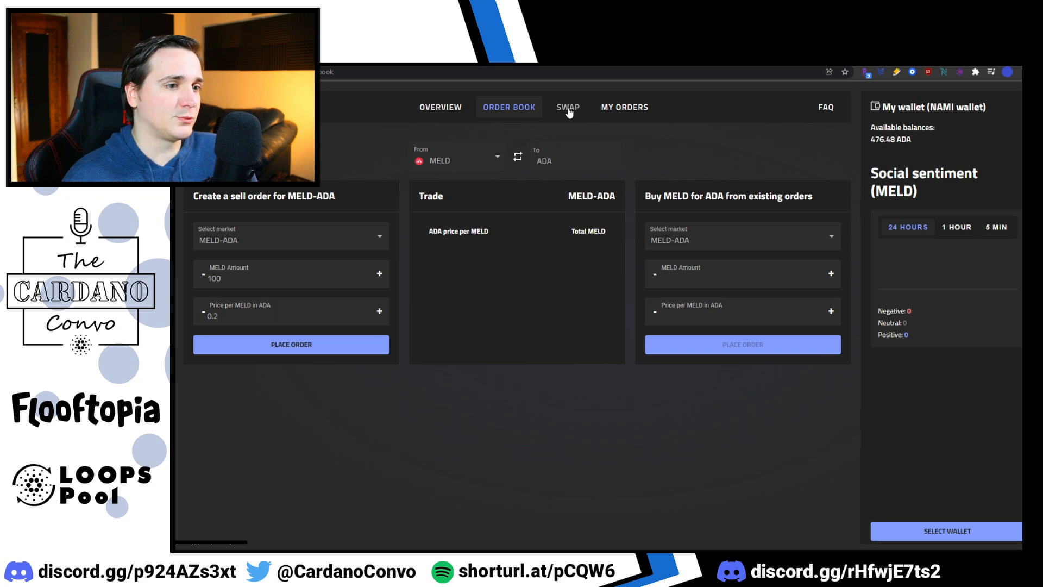
# - Go to the swap page and reverse the quick exchange to sell MELD for ADA
pyautogui.click(567, 108)
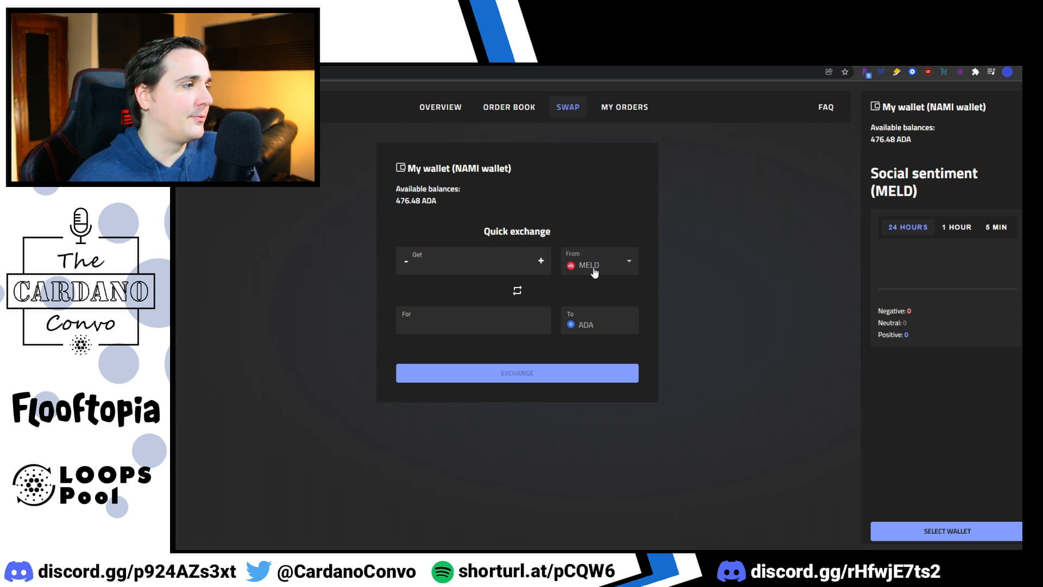
pyautogui.moveTo(517, 294)
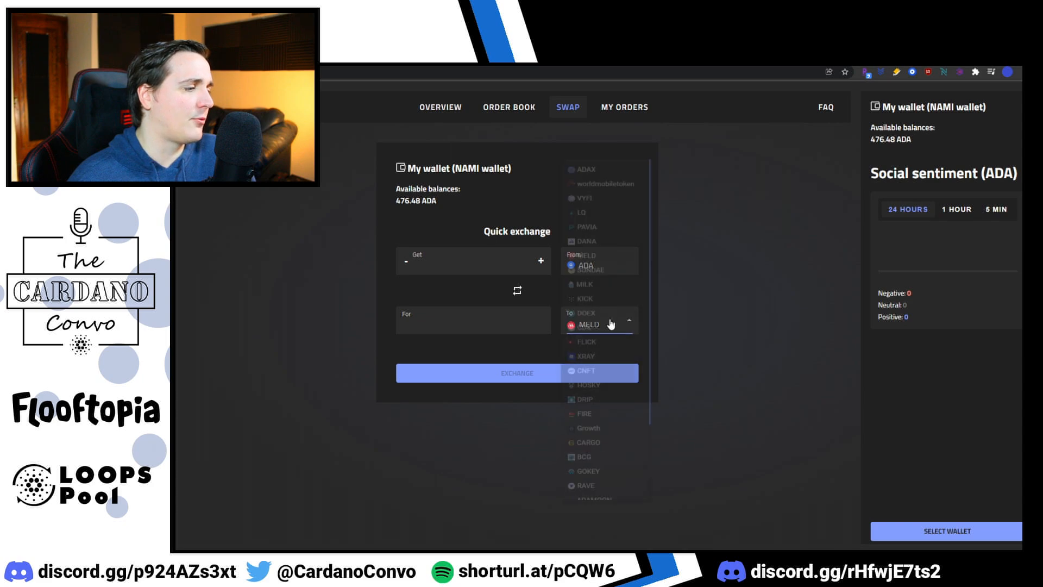
pyautogui.click(598, 324)
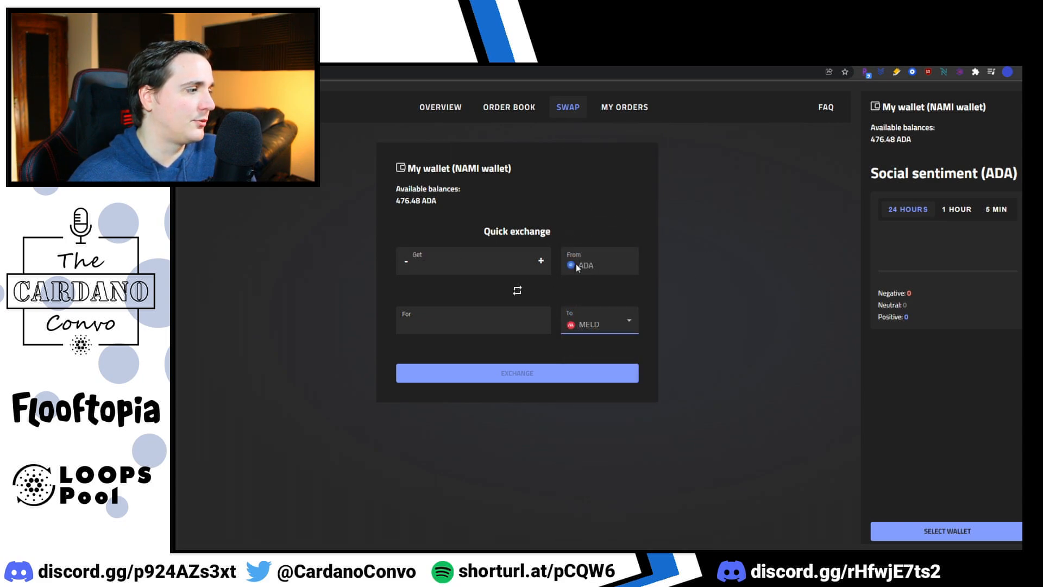
pyautogui.click(517, 291)
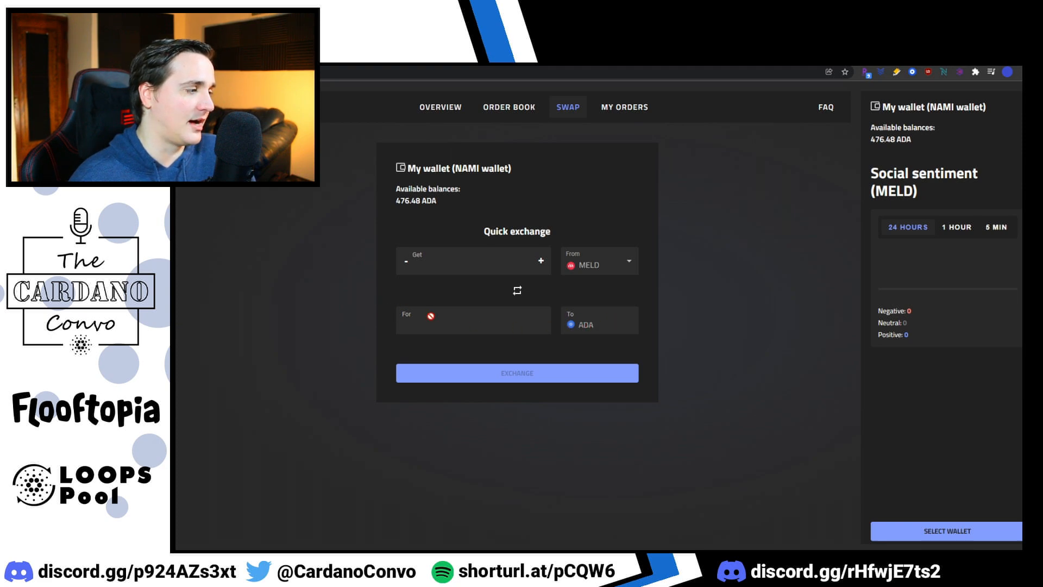
pyautogui.click(472, 259)
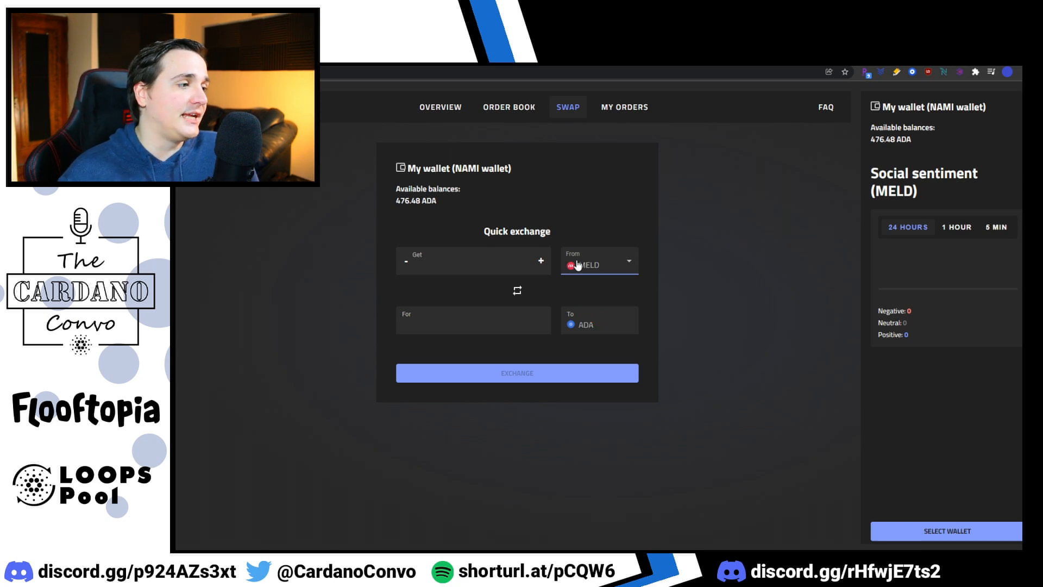
# - Choose ADAX as the From token so the quick exchange converts ADAX into ADA
pyautogui.click(596, 260)
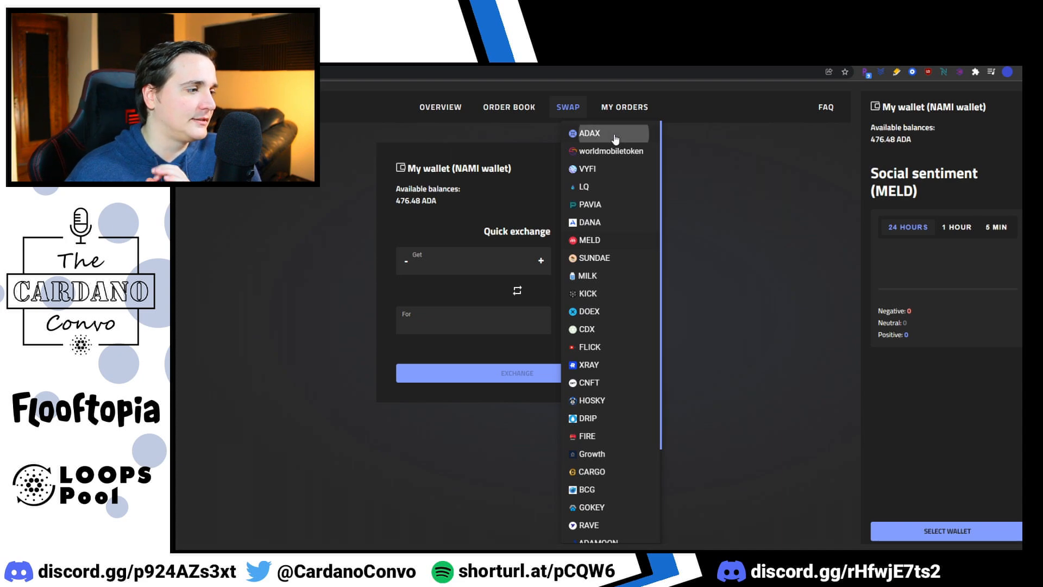
pyautogui.click(589, 133)
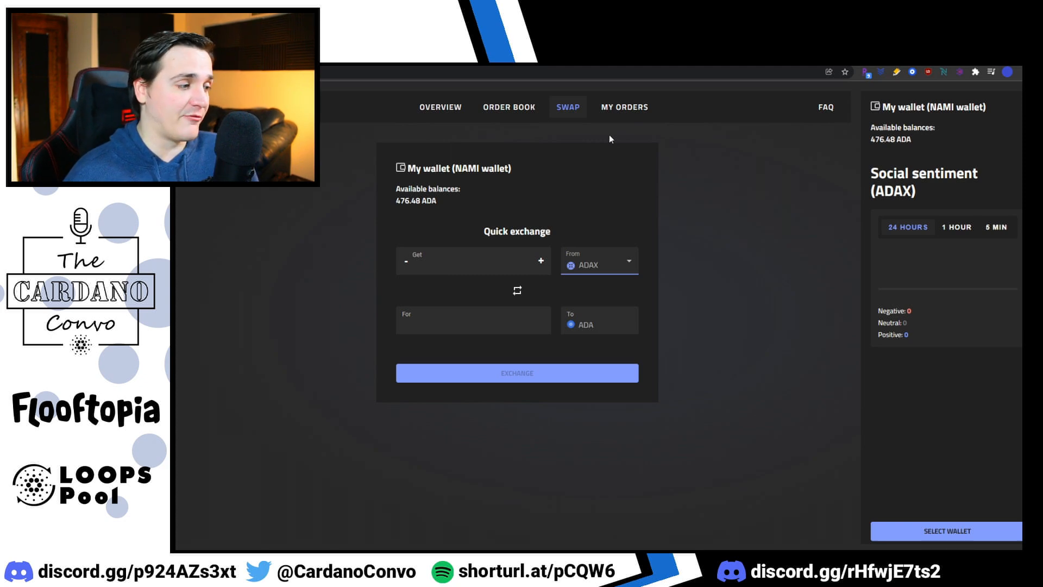
# - Reverse the exchange to ADA for ADAX and try an amount of 100 ADA for a quote
pyautogui.click(472, 261)
pyautogui.write('1000')
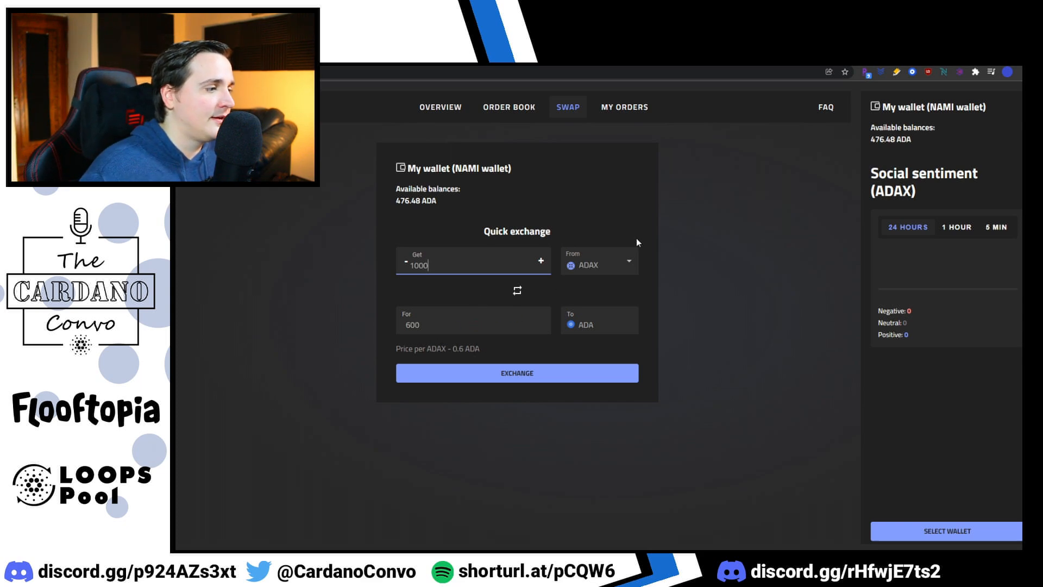
pyautogui.click(517, 291)
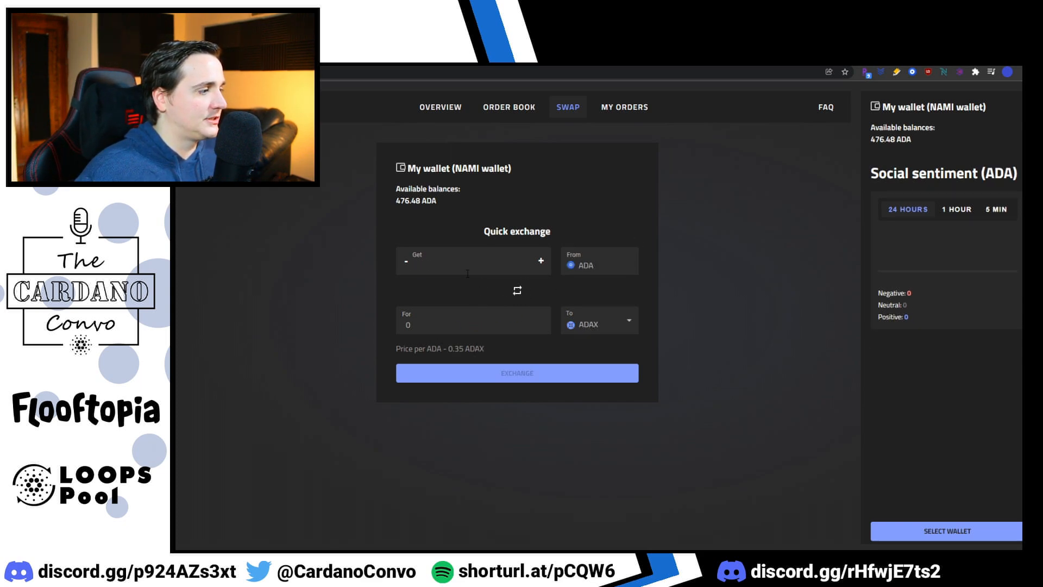
pyautogui.click(472, 260)
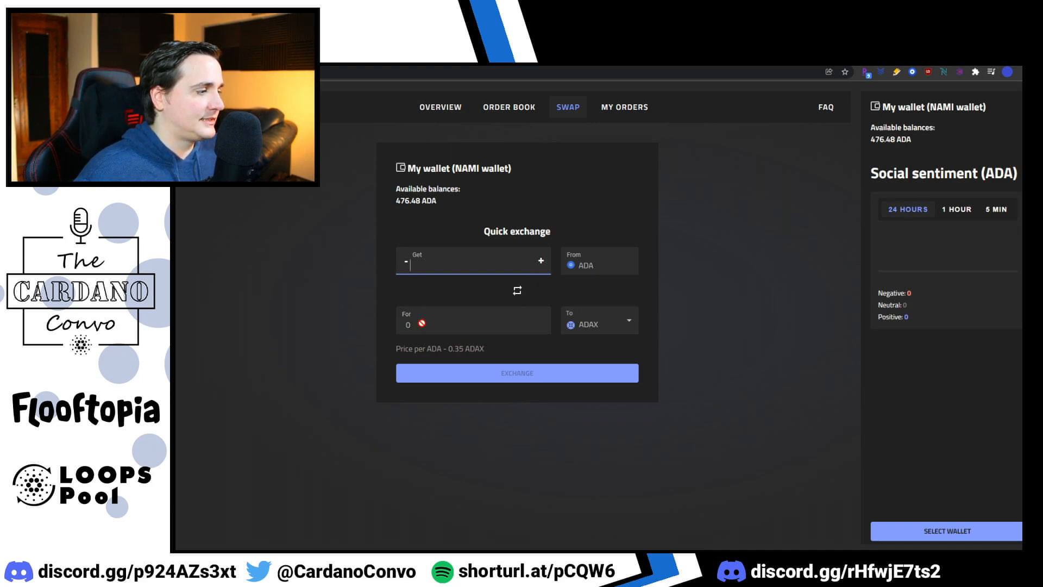
pyautogui.write('100')
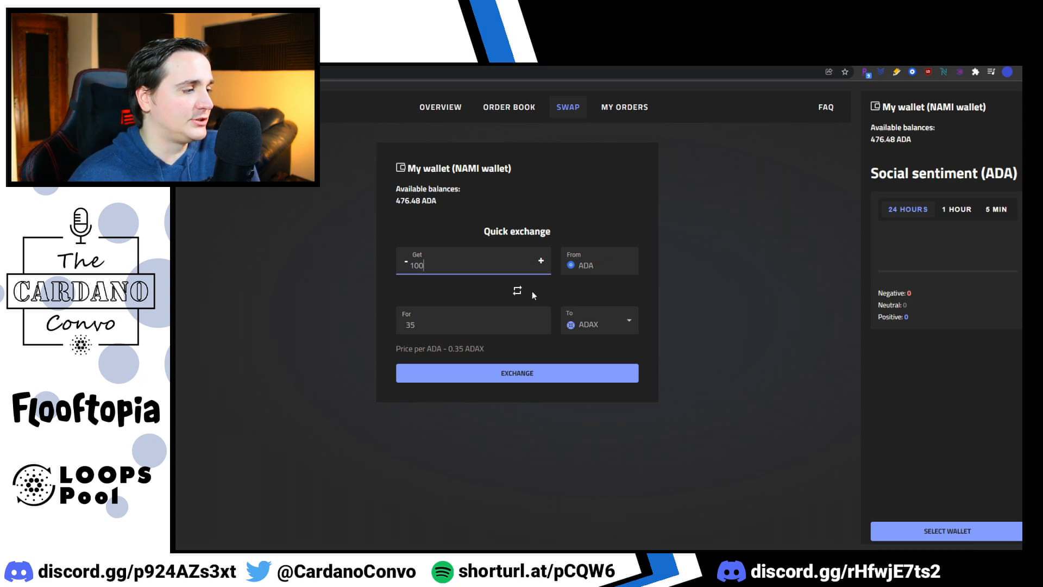
# - Flip the exchange direction twice, ending with ADA swapped for ADAX and no amounts entered
pyautogui.click(516, 292)
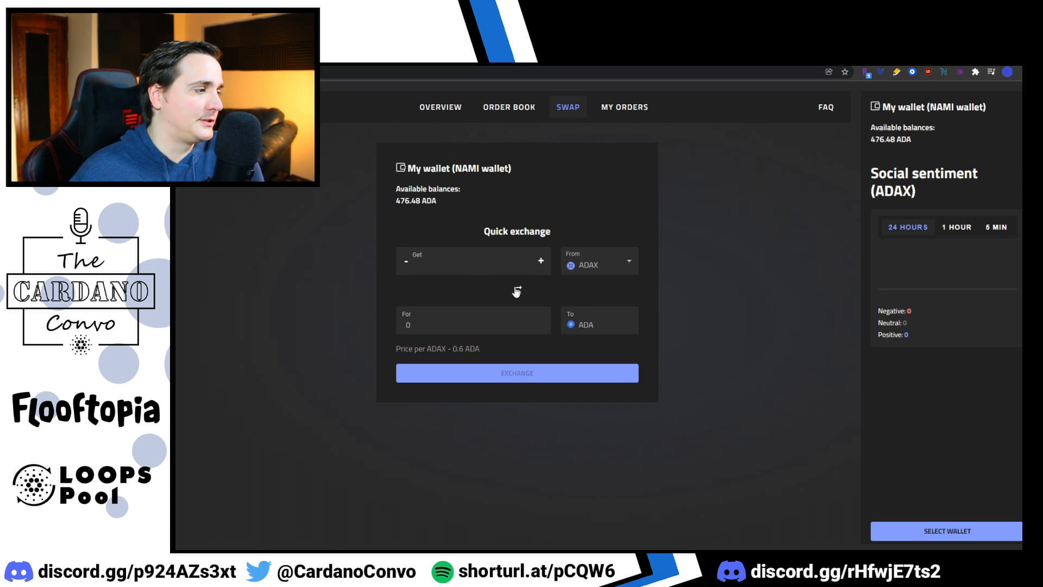
pyautogui.click(516, 291)
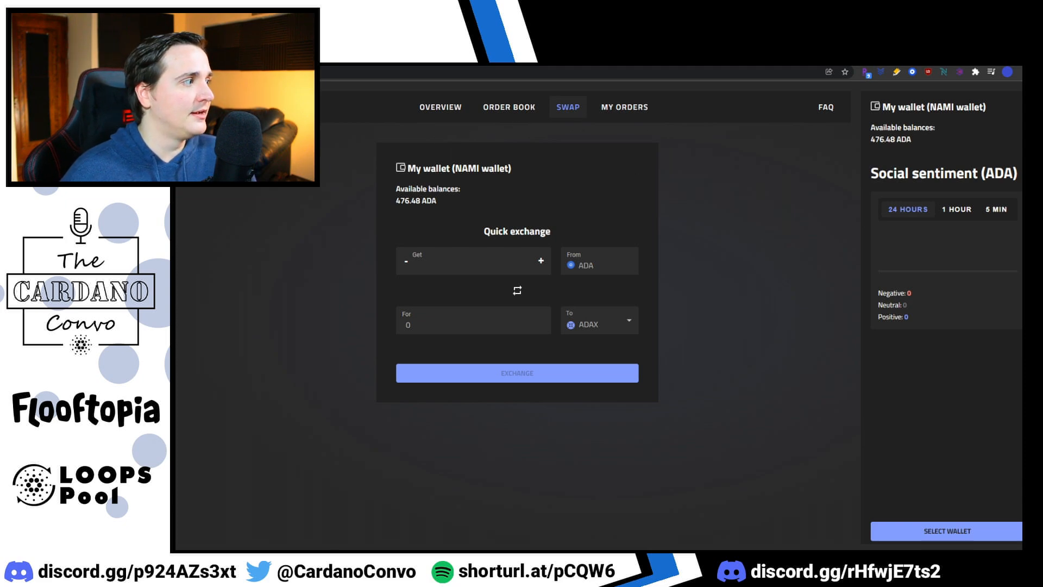
# - Revisit the overview and swap pages, then view My Orders showing no records and dismiss the authentication error
pyautogui.click(436, 107)
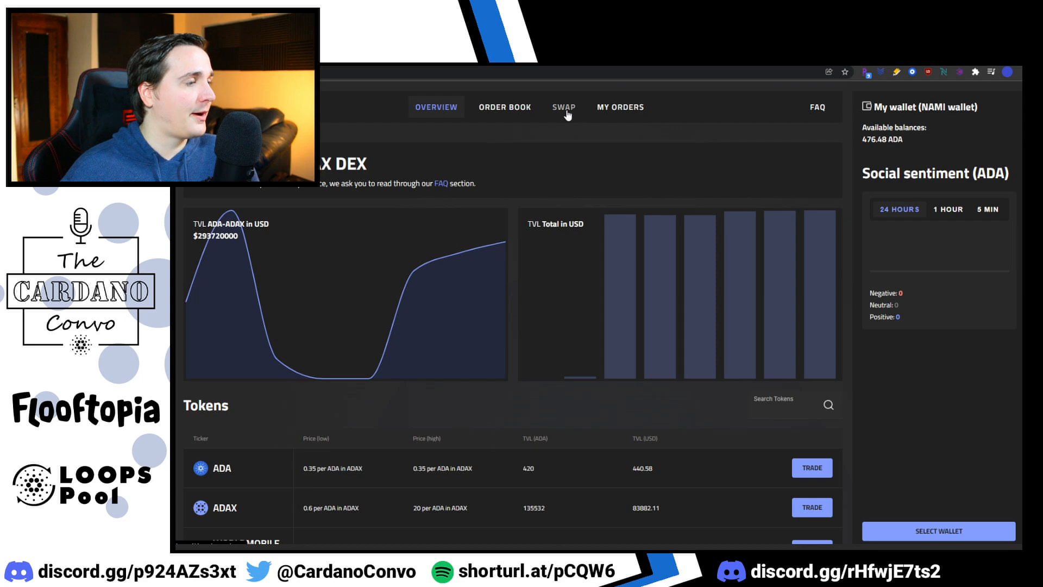
pyautogui.click(564, 106)
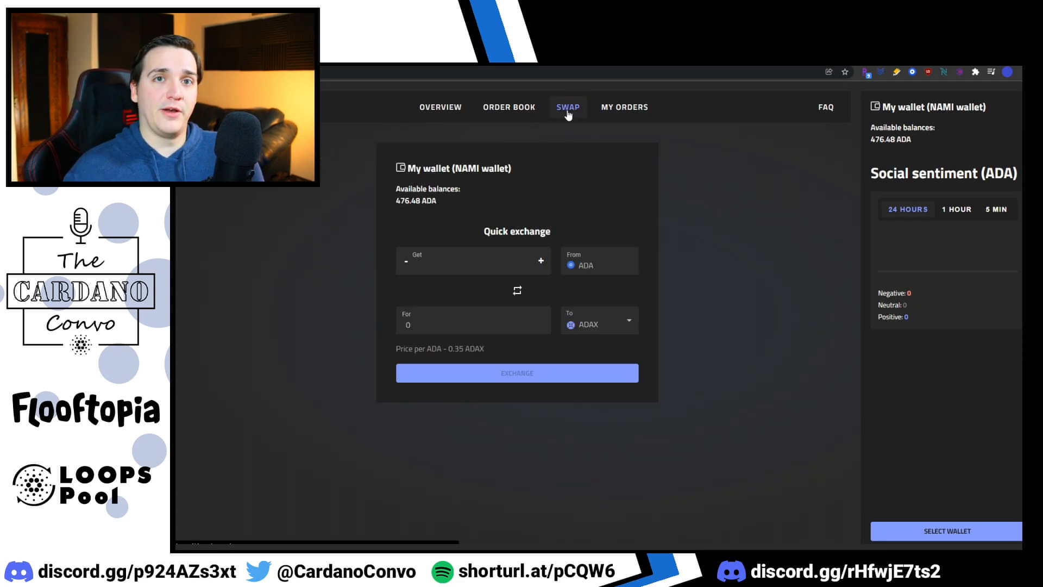
pyautogui.click(624, 107)
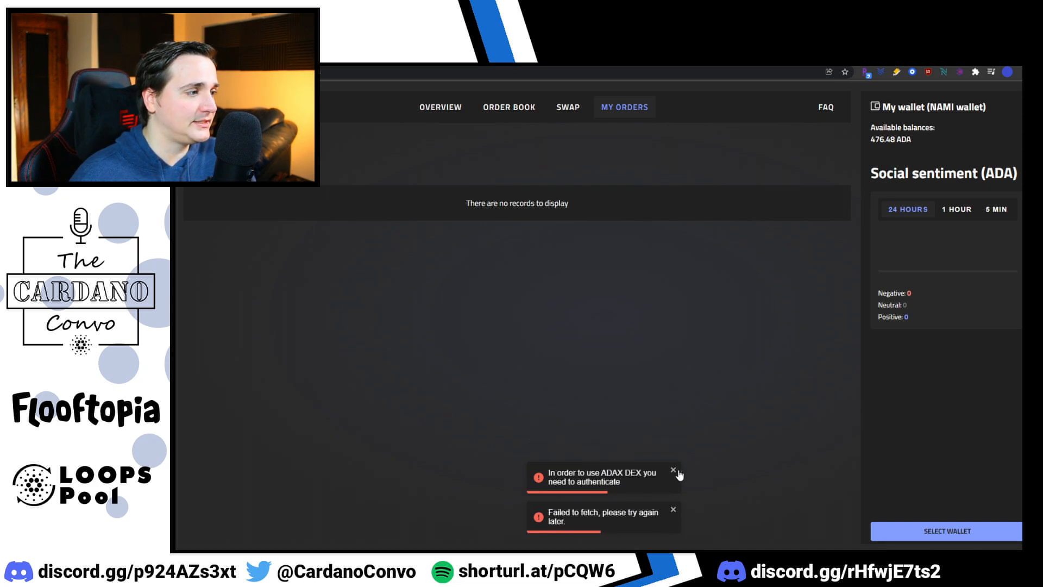
pyautogui.click(672, 471)
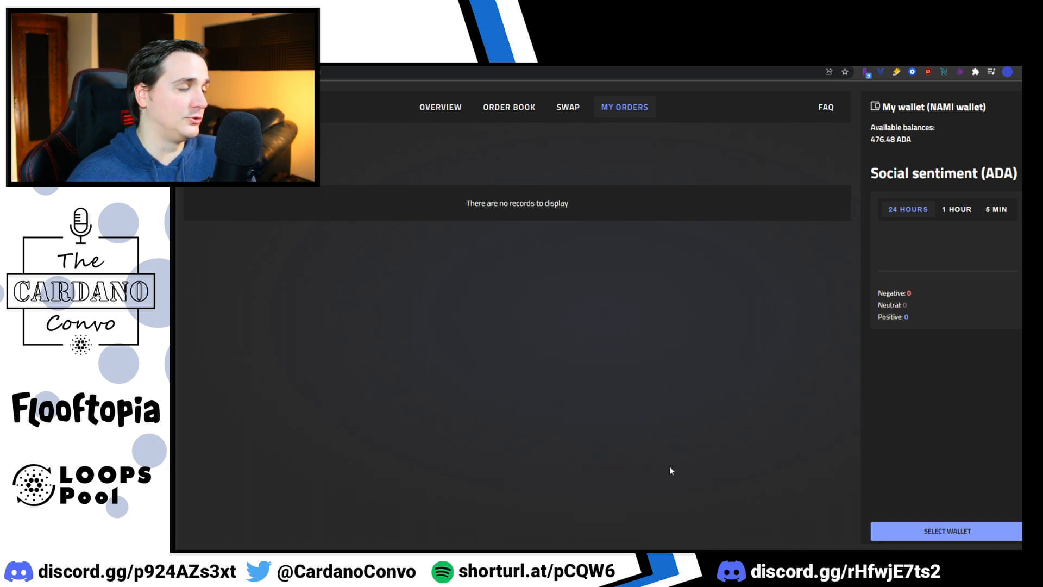
pyautogui.moveTo(795, 131)
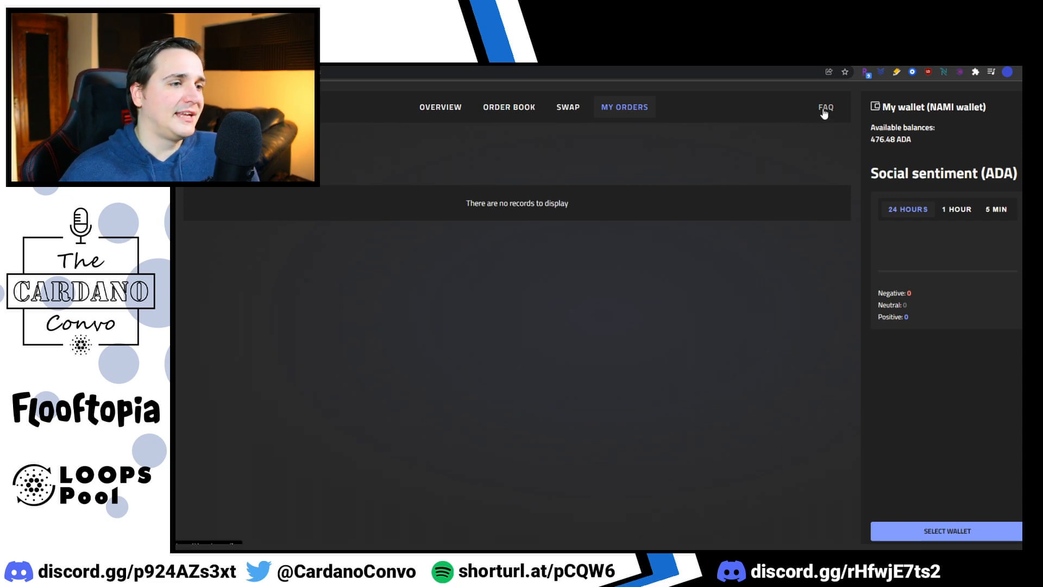
# - Bring up the FAQ page with questions on collateral, fees, authentication and transaction limits
pyautogui.click(826, 108)
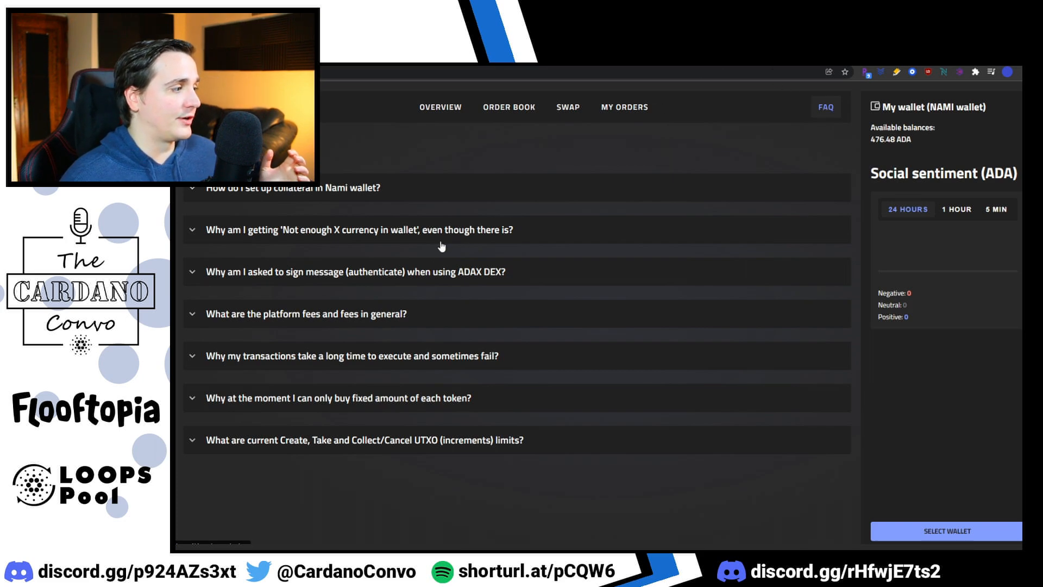
pyautogui.moveTo(322, 318)
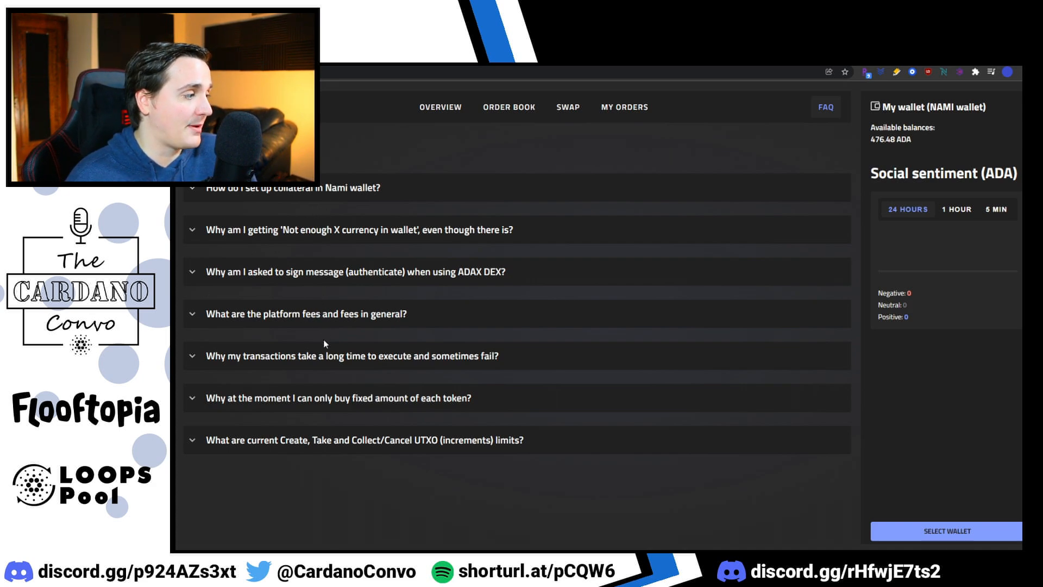
pyautogui.moveTo(369, 243)
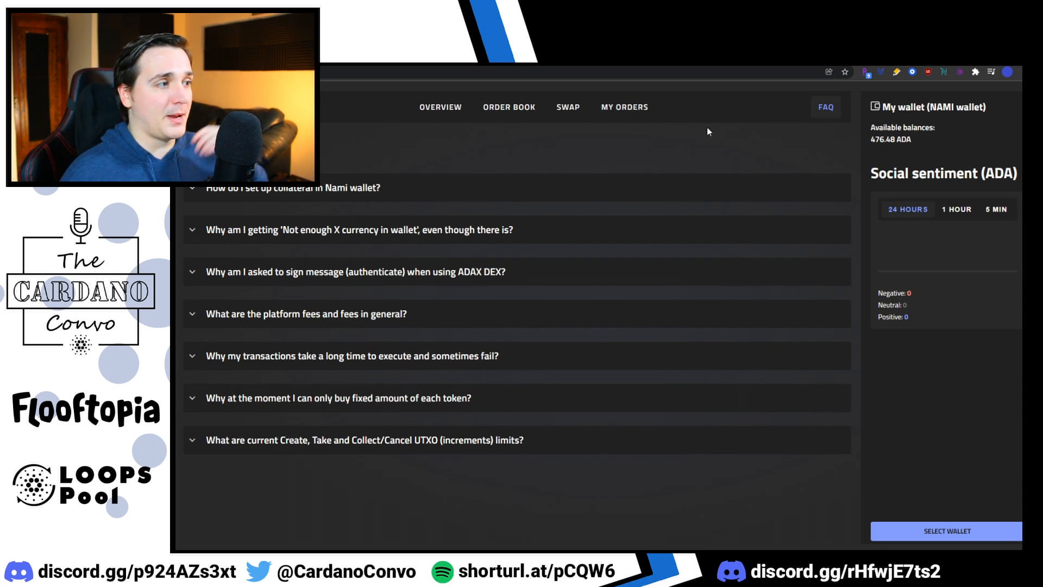
pyautogui.moveTo(384, 203)
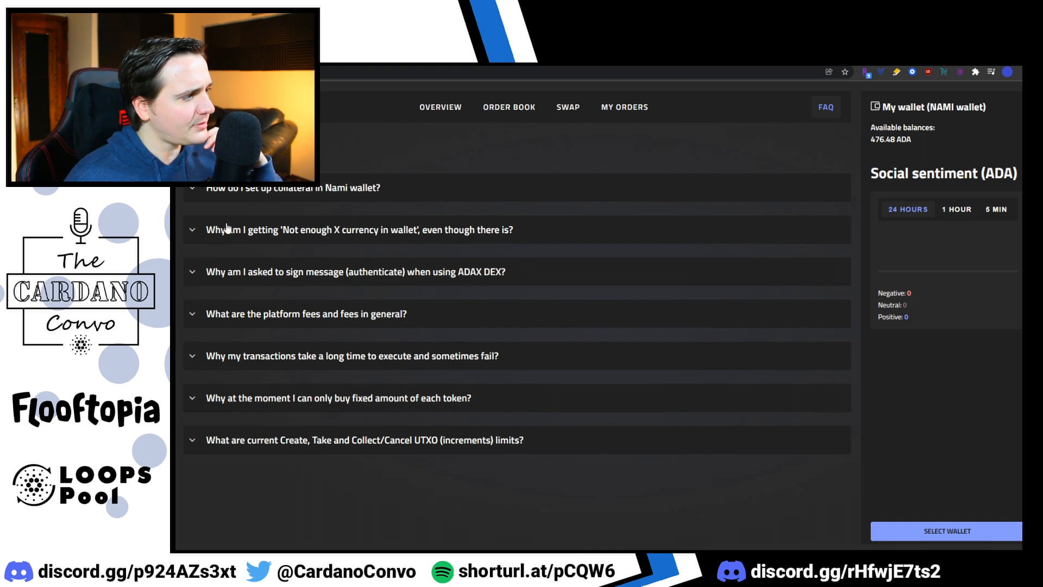
pyautogui.moveTo(312, 238)
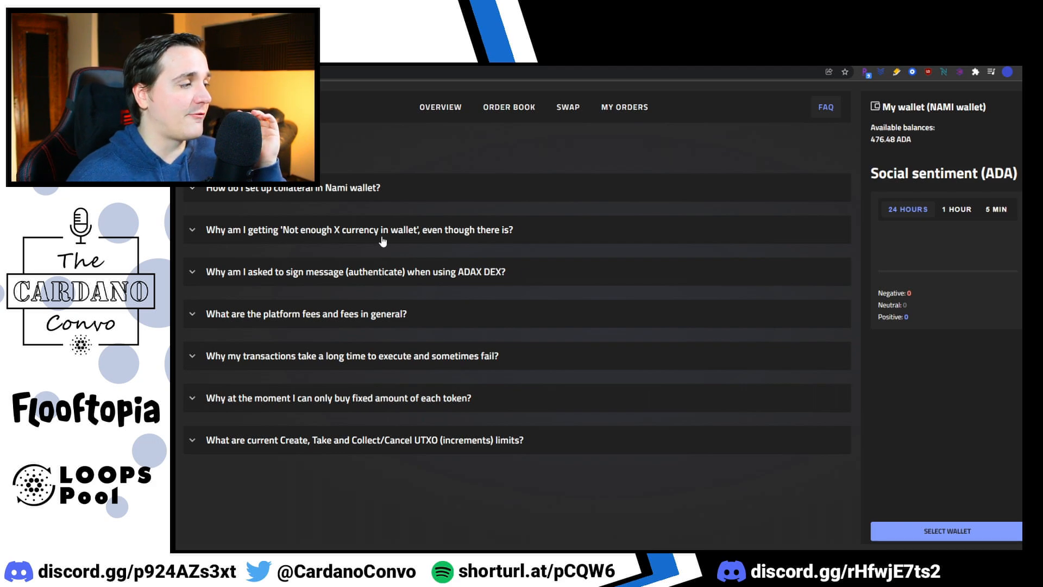
pyautogui.click(358, 229)
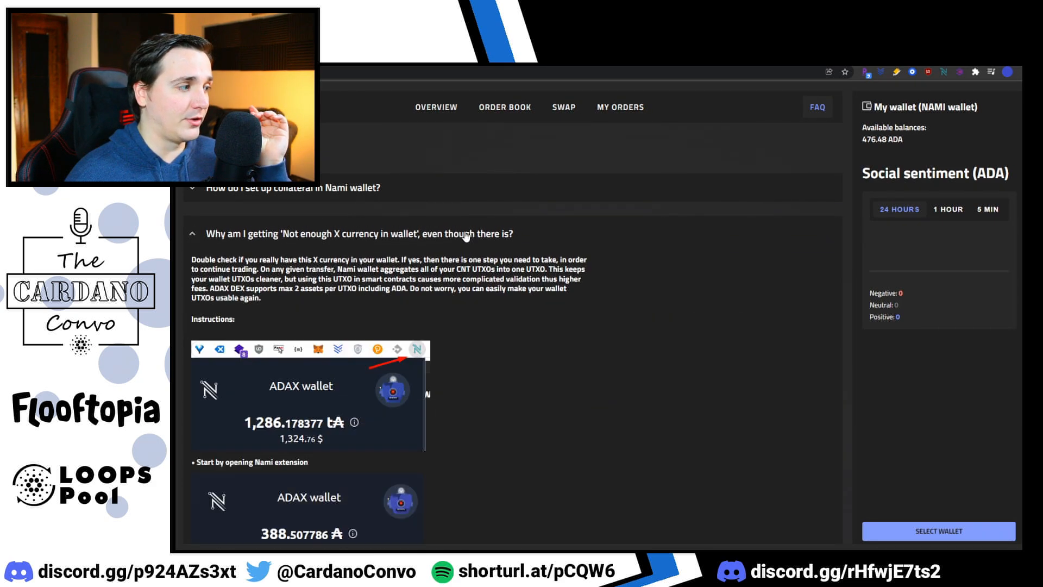
pyautogui.scroll(-3)
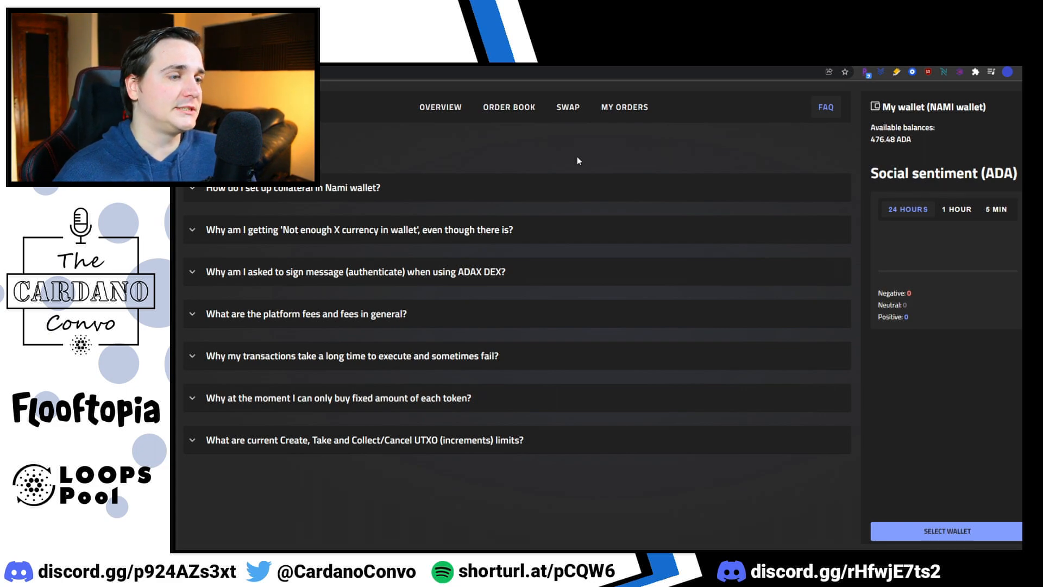
# - Switch the order book's traded token to MELD, giving the ADA-MELD market with its 0.14 MELD offer
pyautogui.click(439, 106)
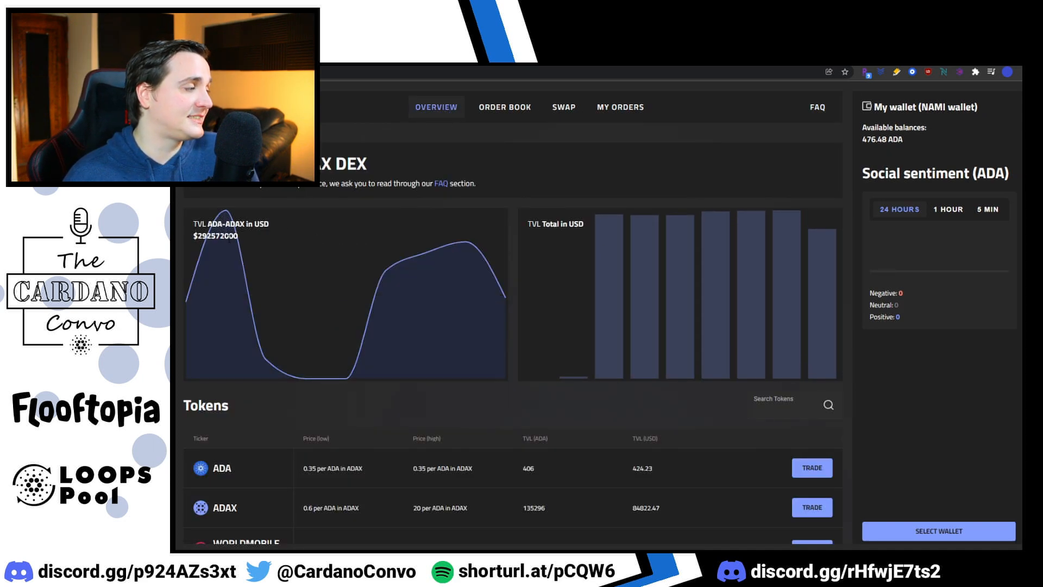
pyautogui.click(505, 107)
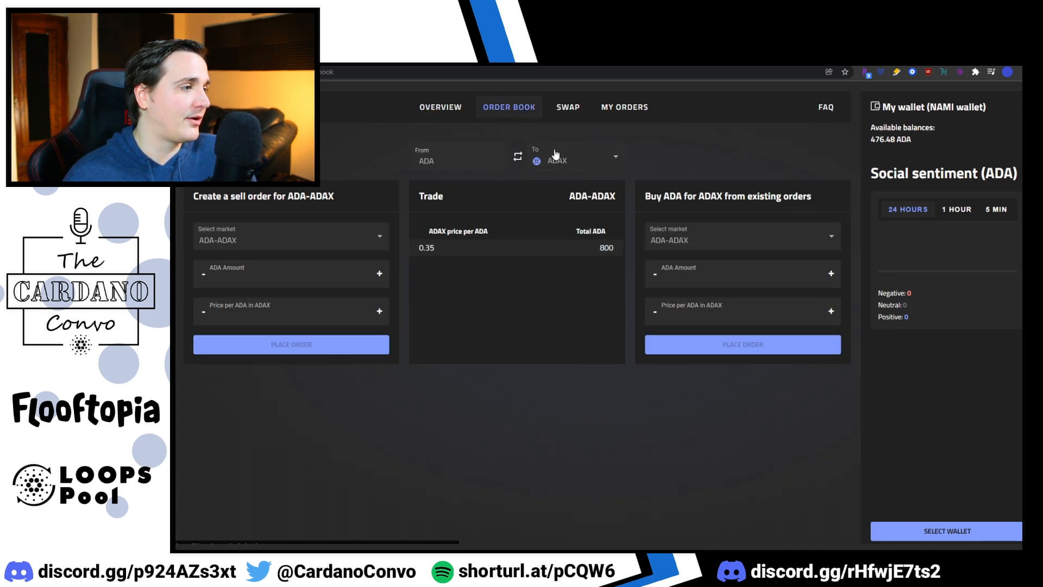
pyautogui.click(614, 155)
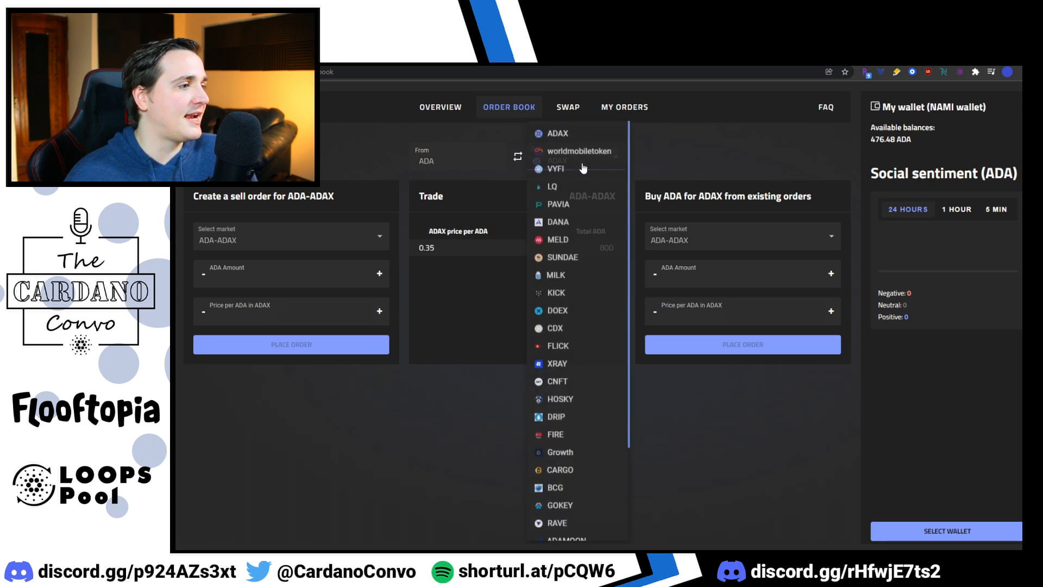
pyautogui.click(556, 239)
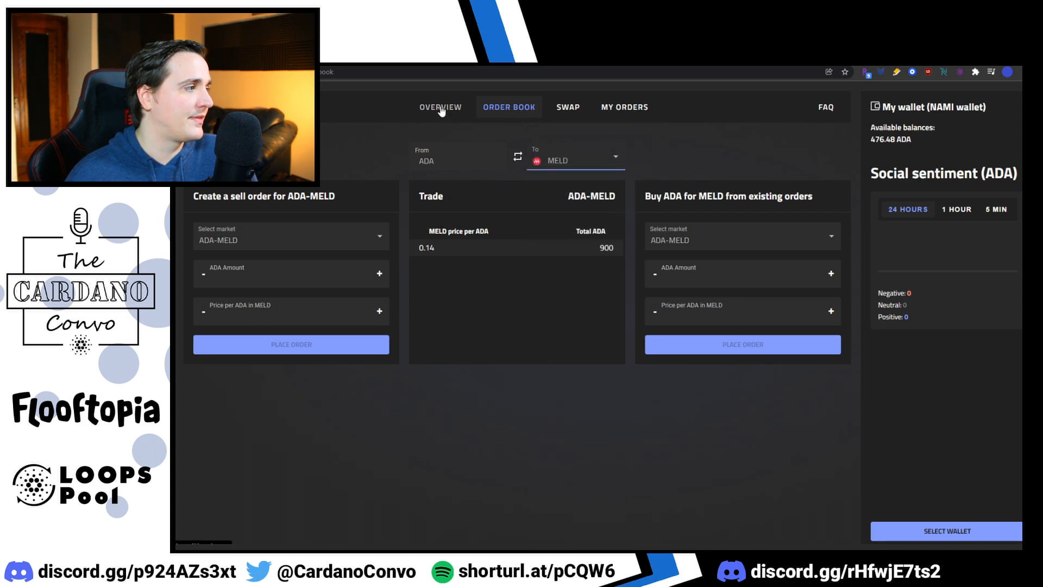
# - Cycle through Overview, Swap and Order Book pages for ADA-MELD, ending on the order book
pyautogui.click(439, 108)
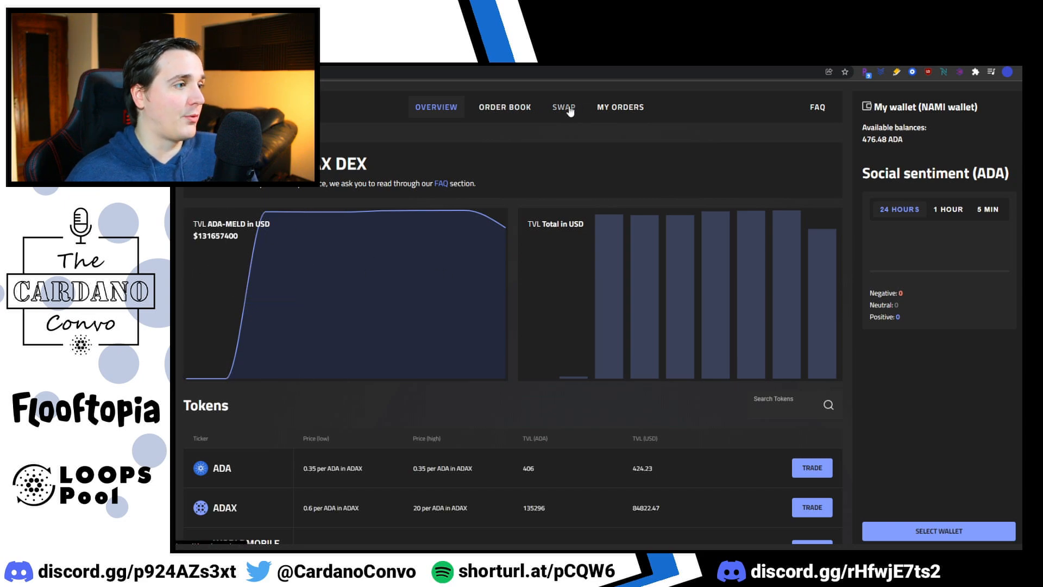
pyautogui.click(563, 108)
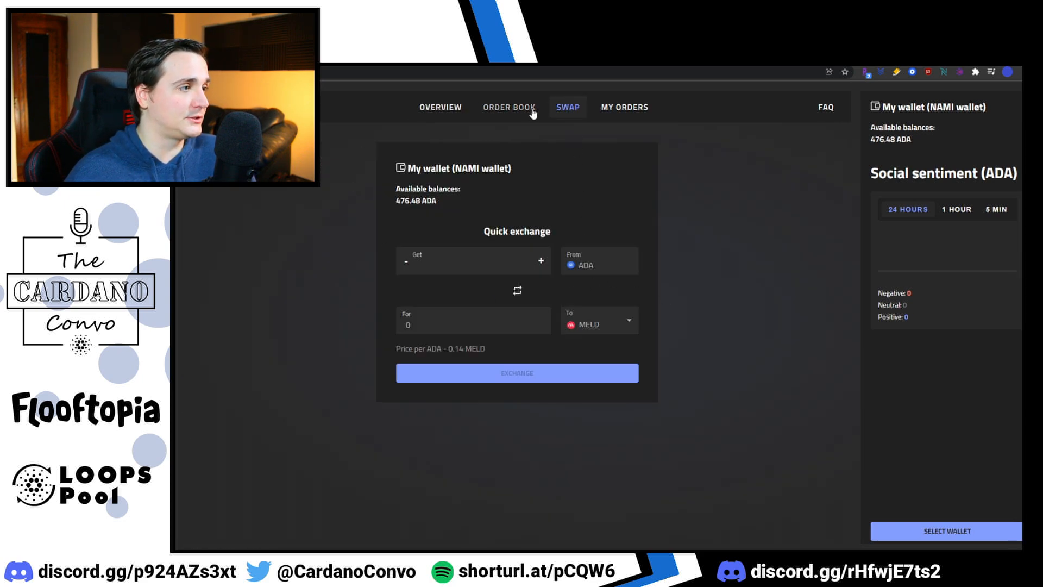
pyautogui.click(509, 108)
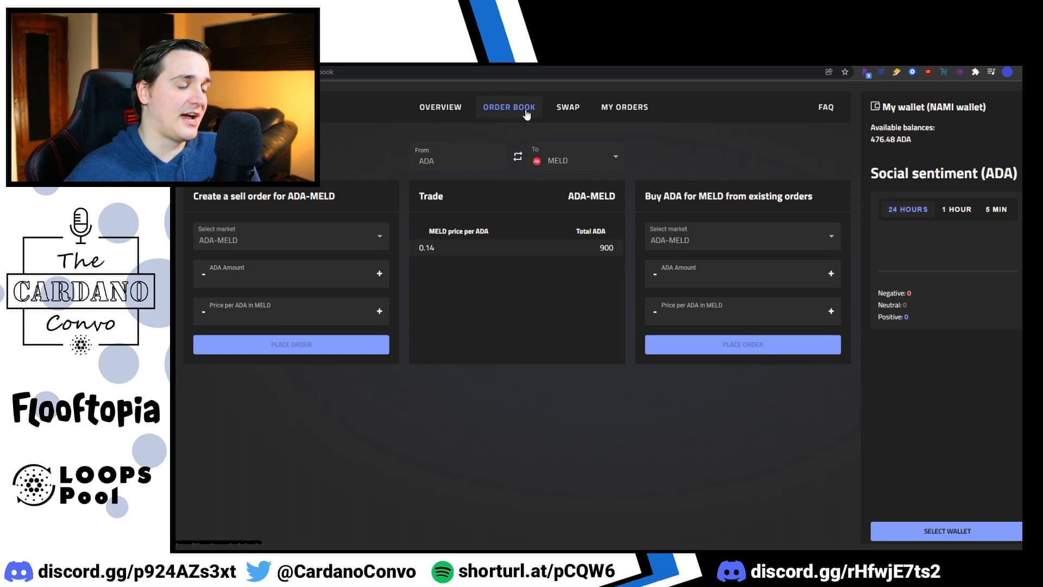
pyautogui.click(435, 107)
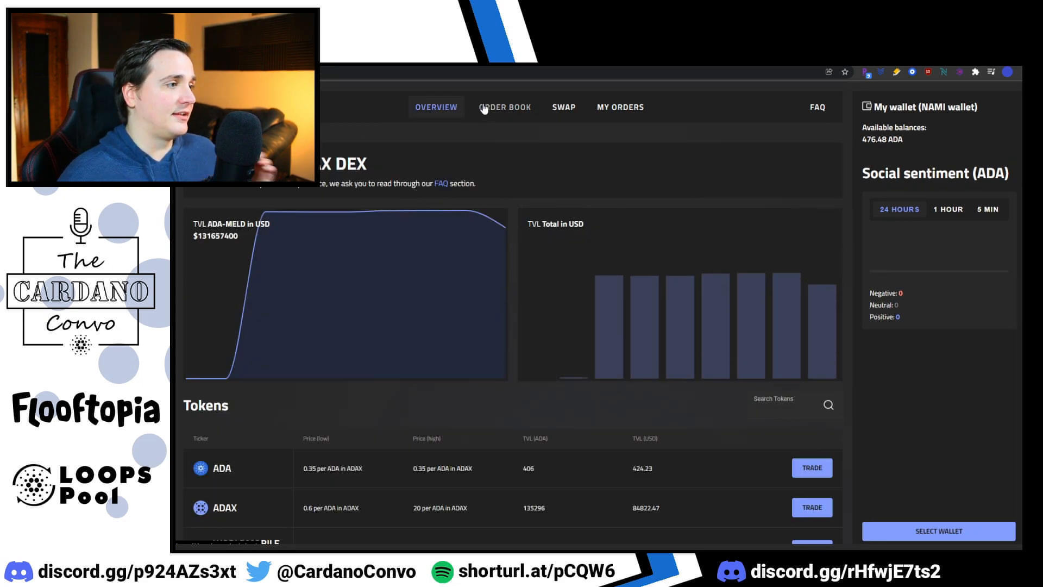
pyautogui.click(505, 108)
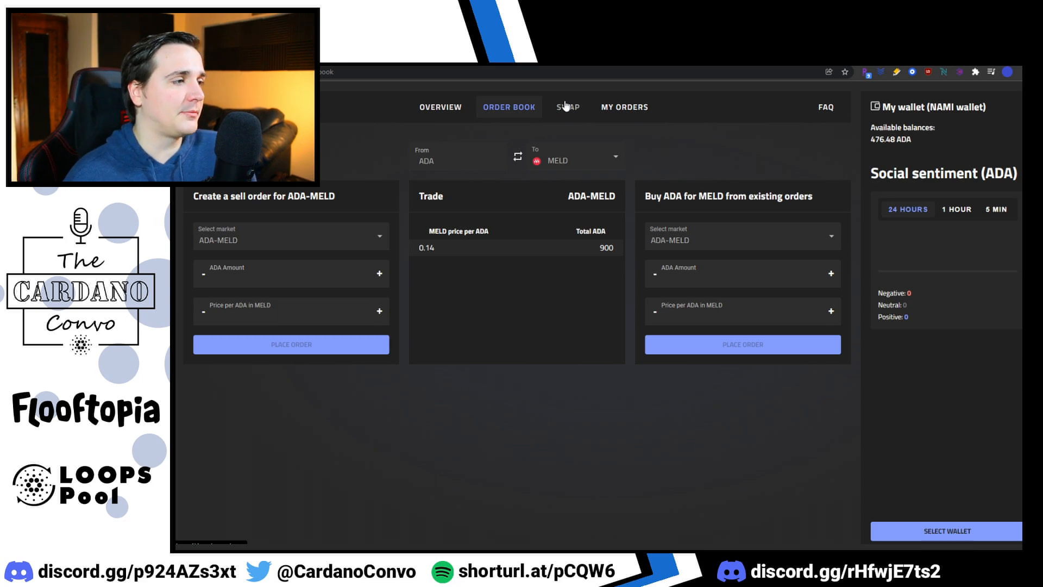
pyautogui.moveTo(571, 105)
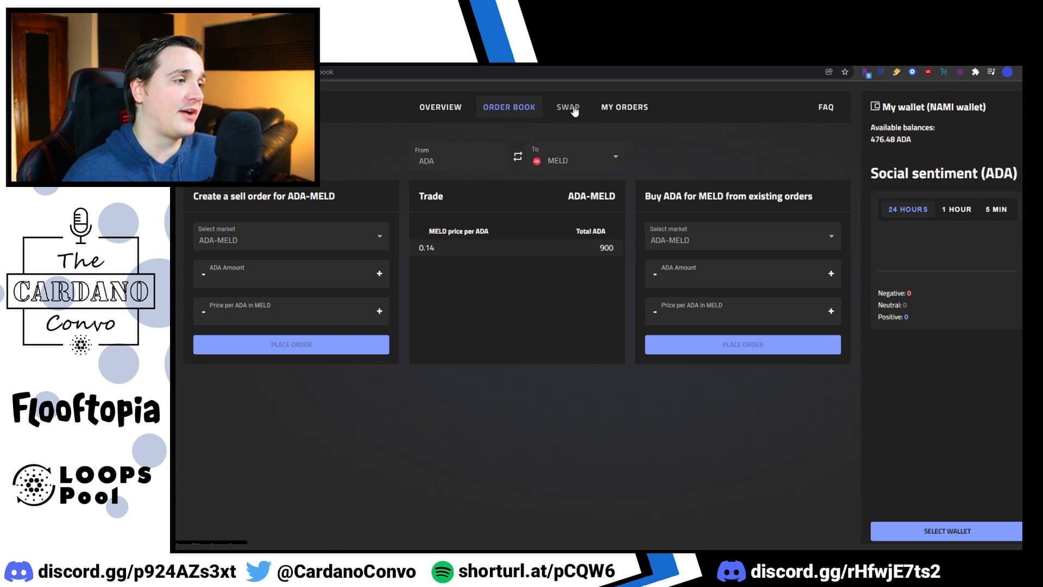
# - Visit the ADA-to-MELD quick exchange briefly, then return to the market overview
pyautogui.click(623, 108)
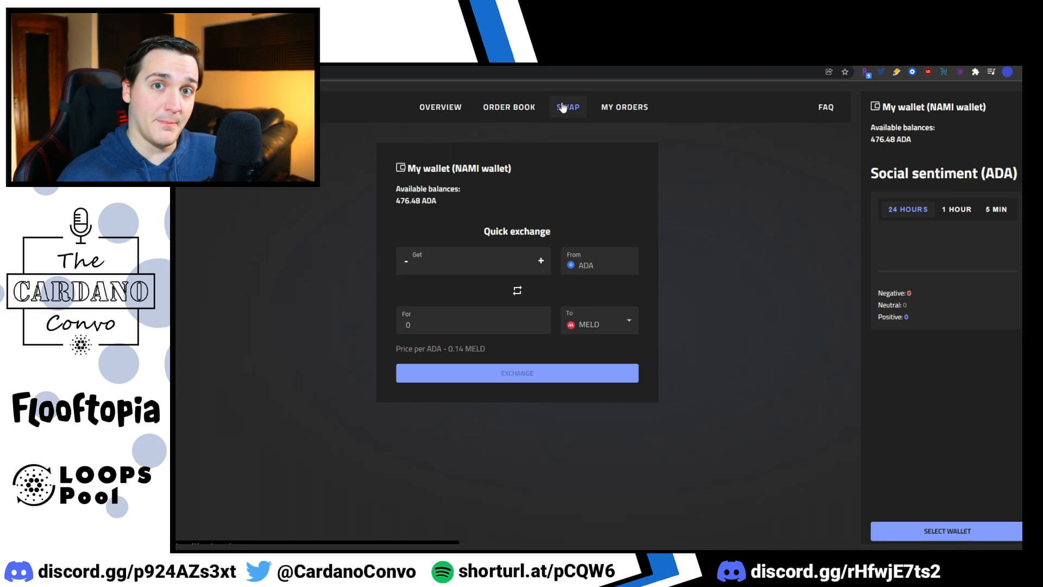
pyautogui.moveTo(458, 108)
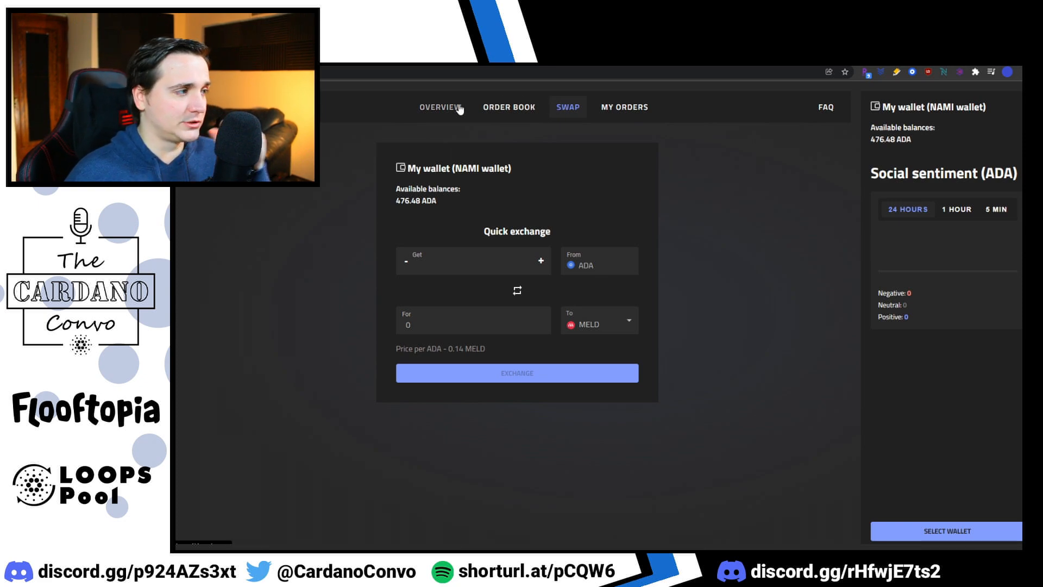
pyautogui.click(437, 107)
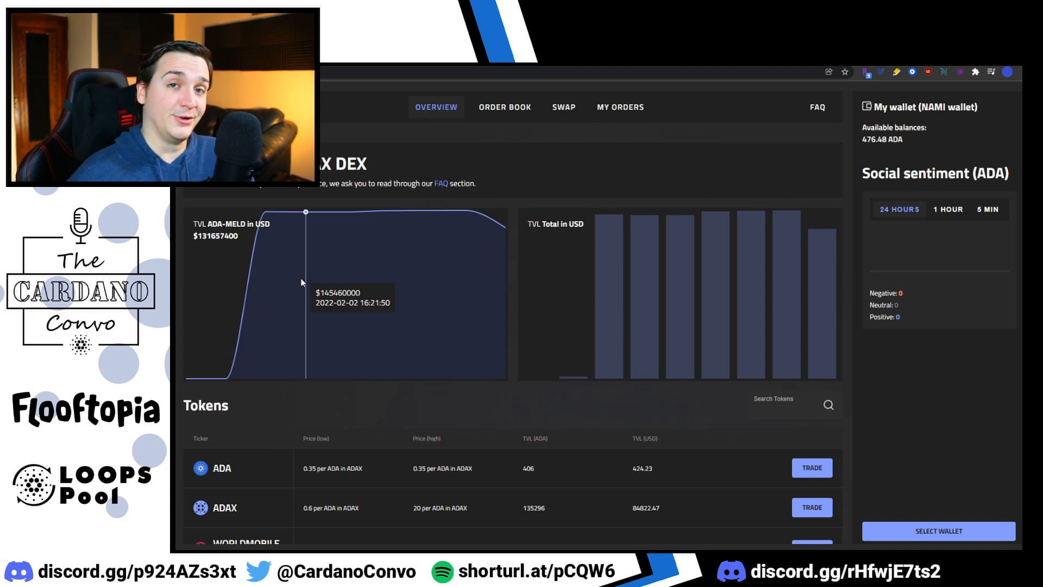
pyautogui.moveTo(262, 273)
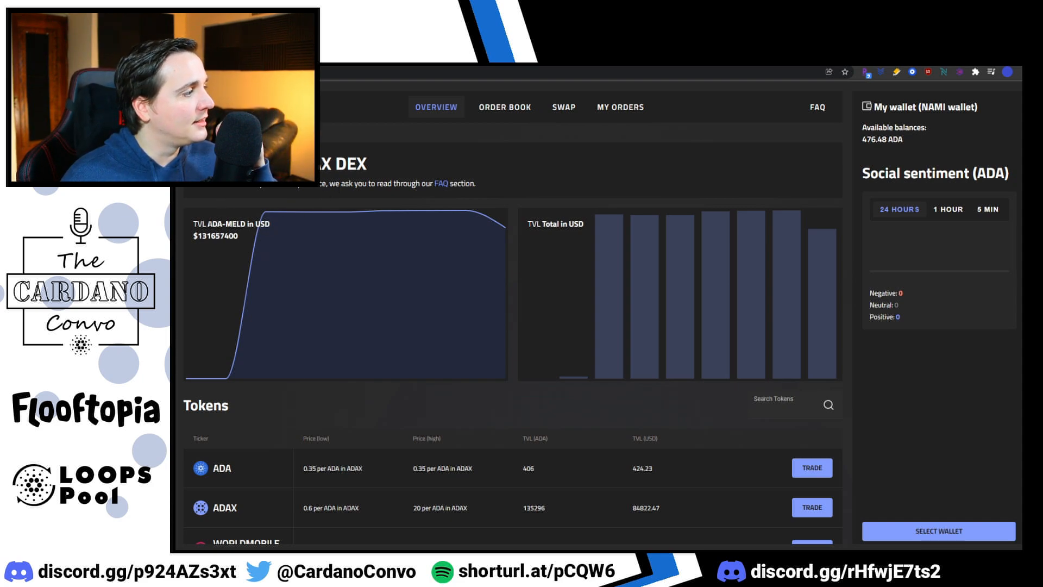
pyautogui.moveTo(438, 162)
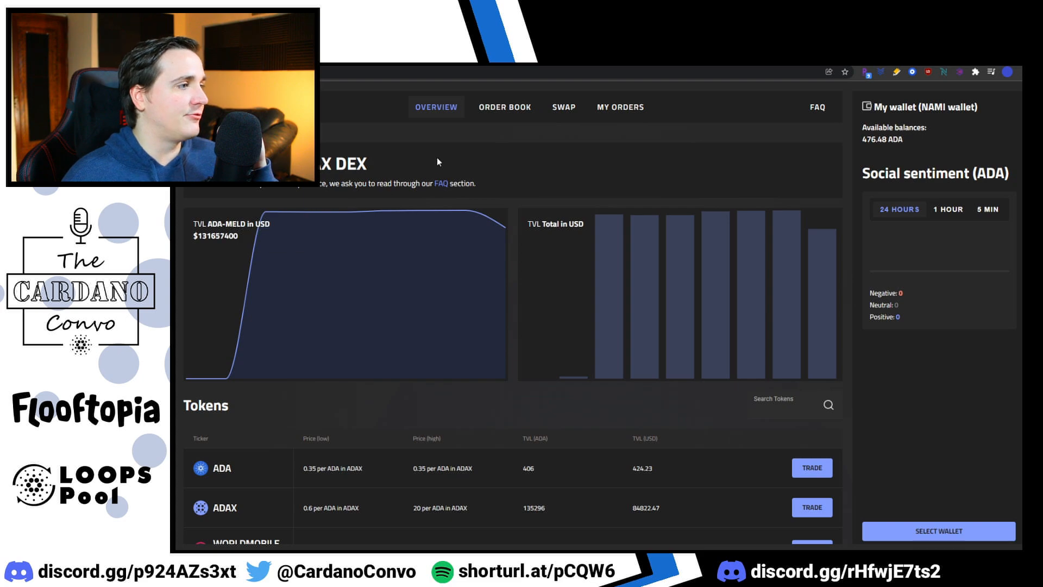
# - Show the ADA-VYFI order book, which lists no orders
pyautogui.click(505, 107)
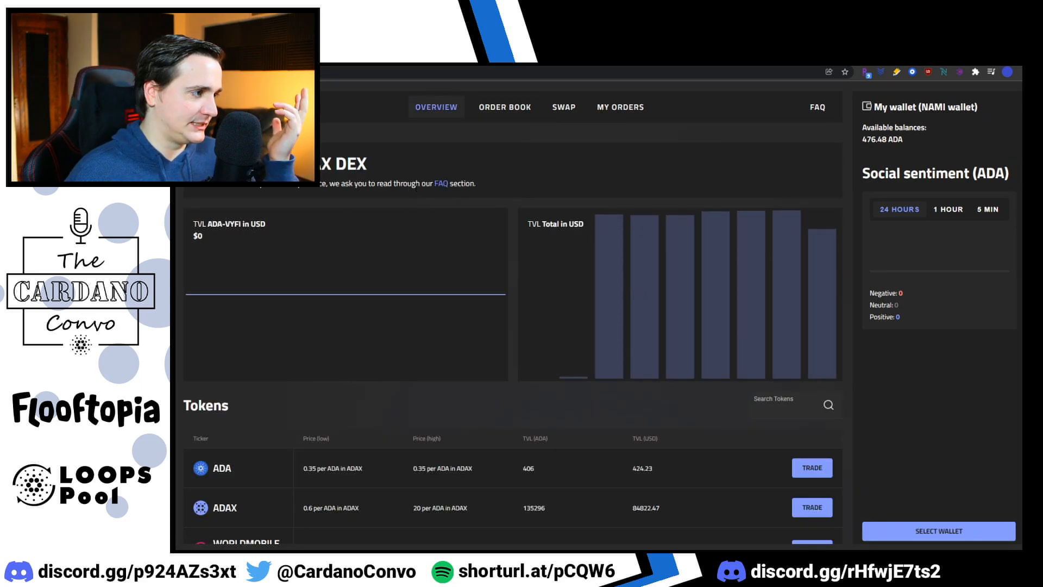
pyautogui.click(508, 107)
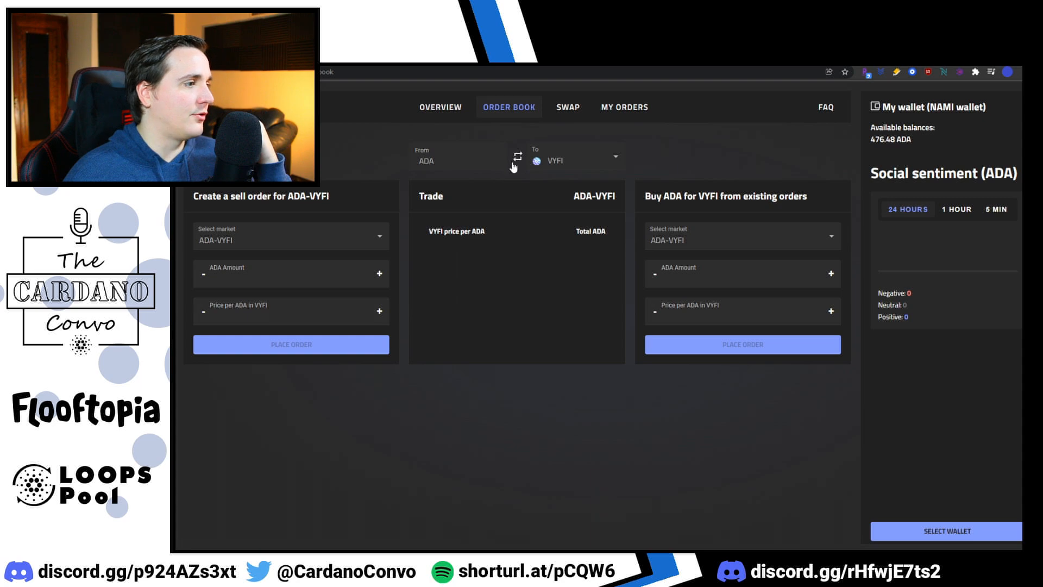
# - Reverse the pair to VYFI-ADA, revisit the order book, and review the overview's zero-priced token list
pyautogui.click(435, 107)
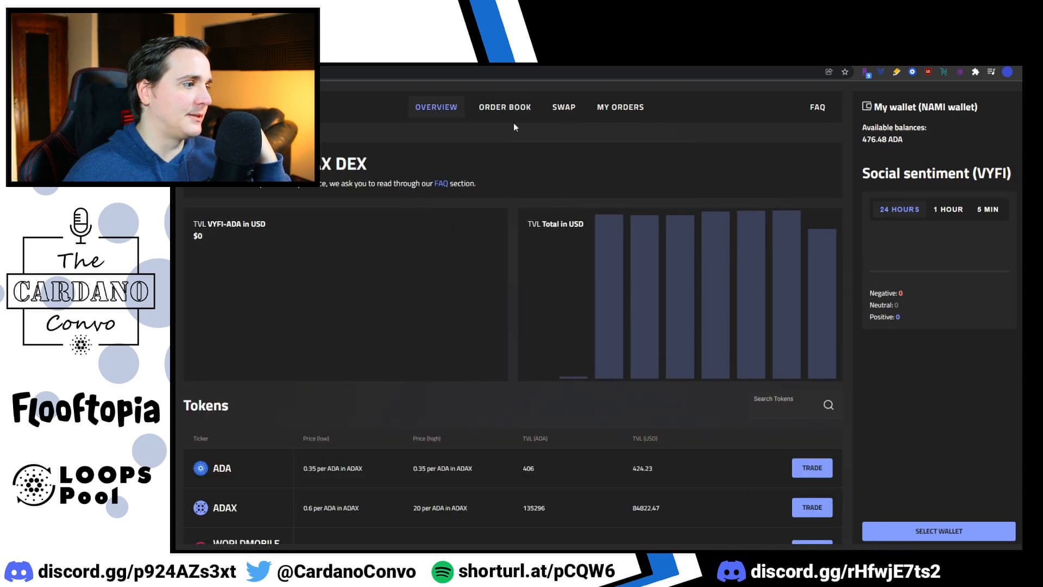
pyautogui.click(505, 107)
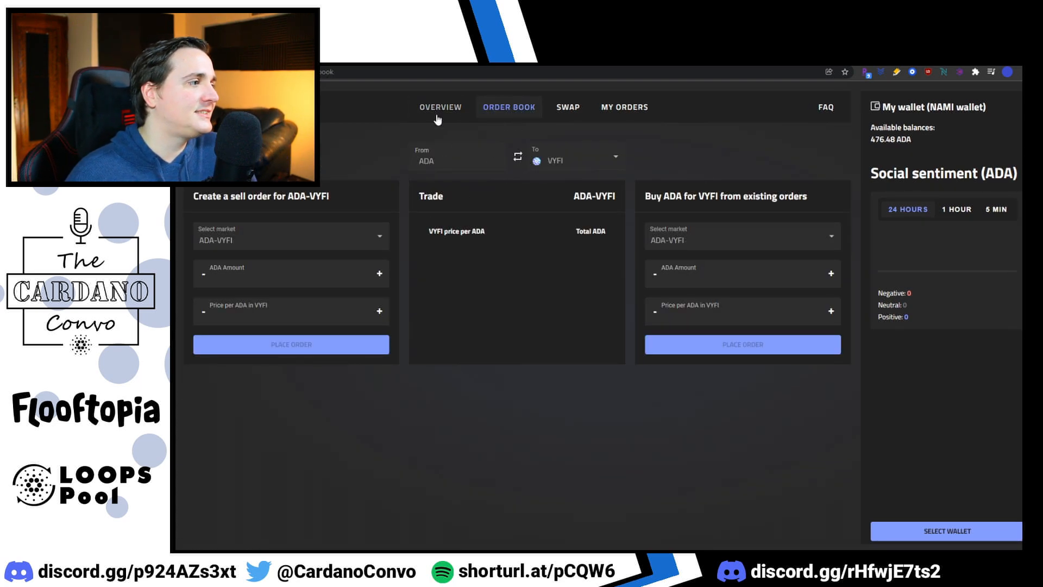
pyautogui.click(437, 108)
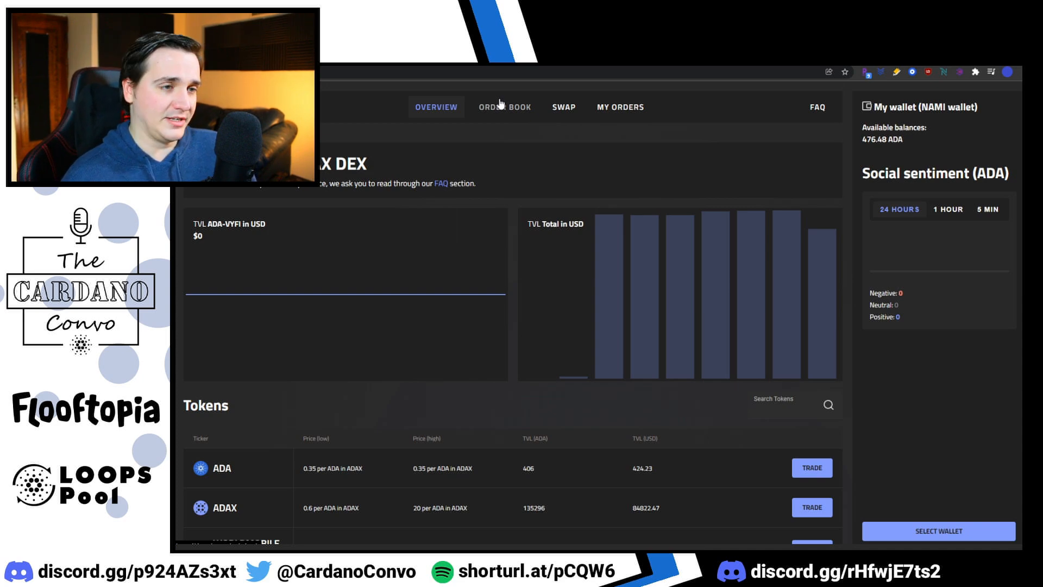
pyautogui.scroll(-3)
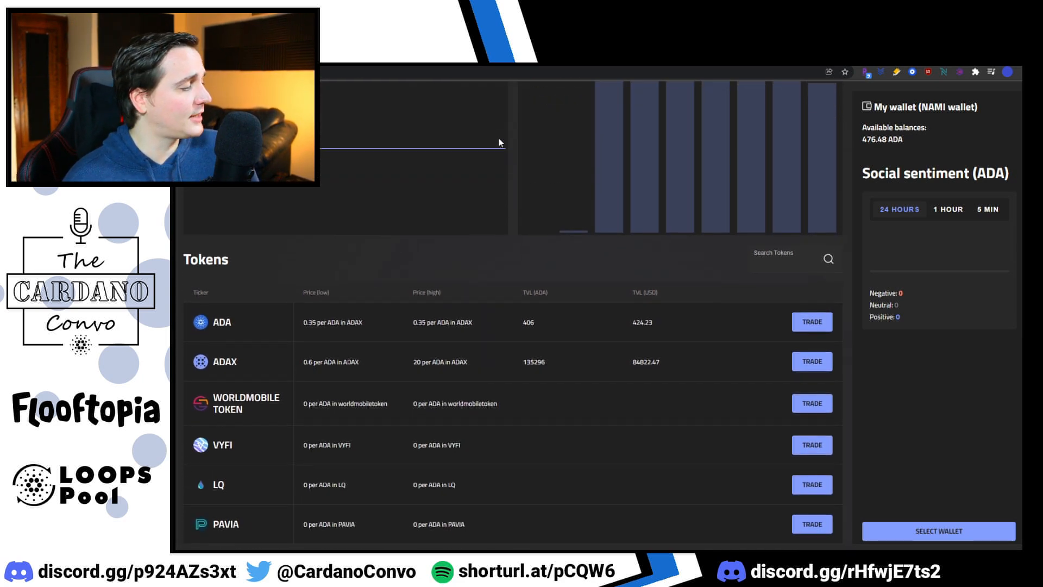
pyautogui.scroll(-3)
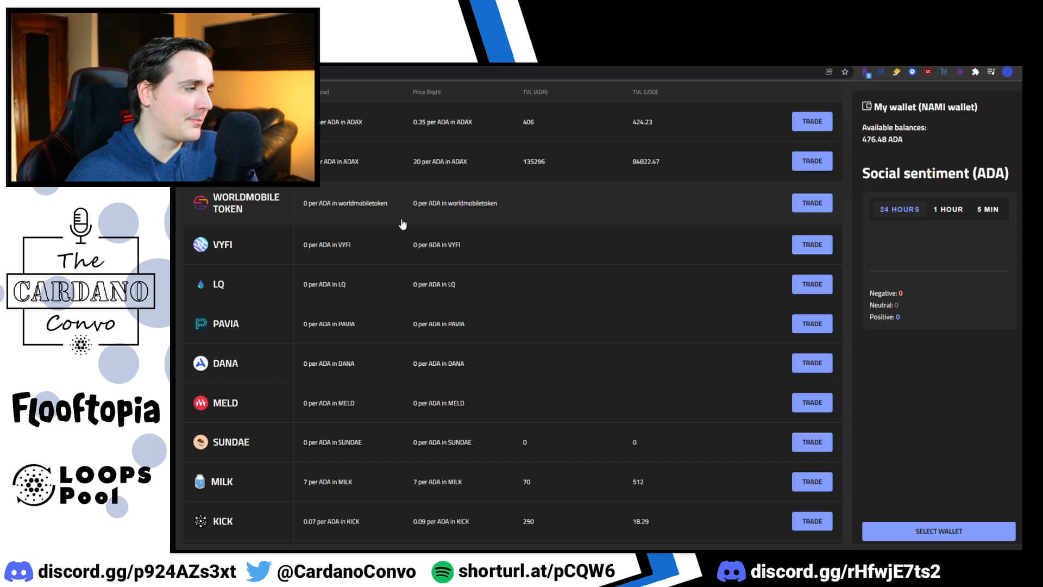
pyautogui.moveTo(414, 264)
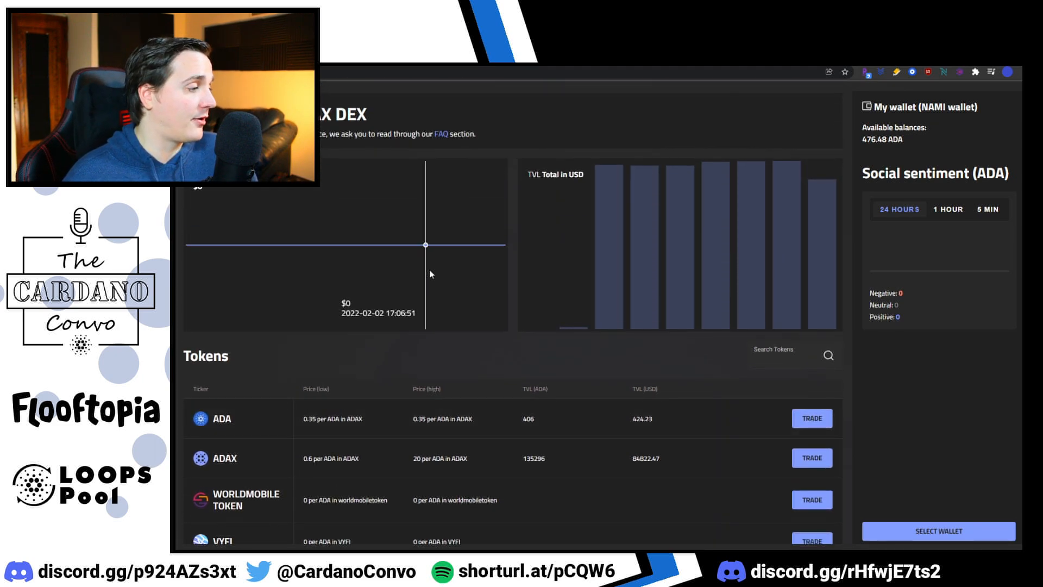
pyautogui.moveTo(446, 364)
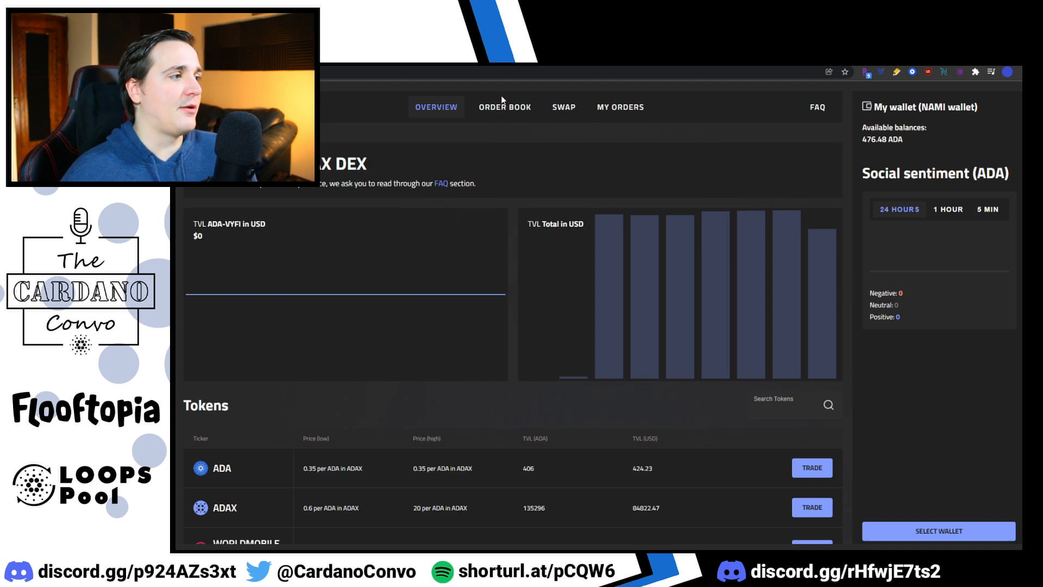
pyautogui.moveTo(502, 109)
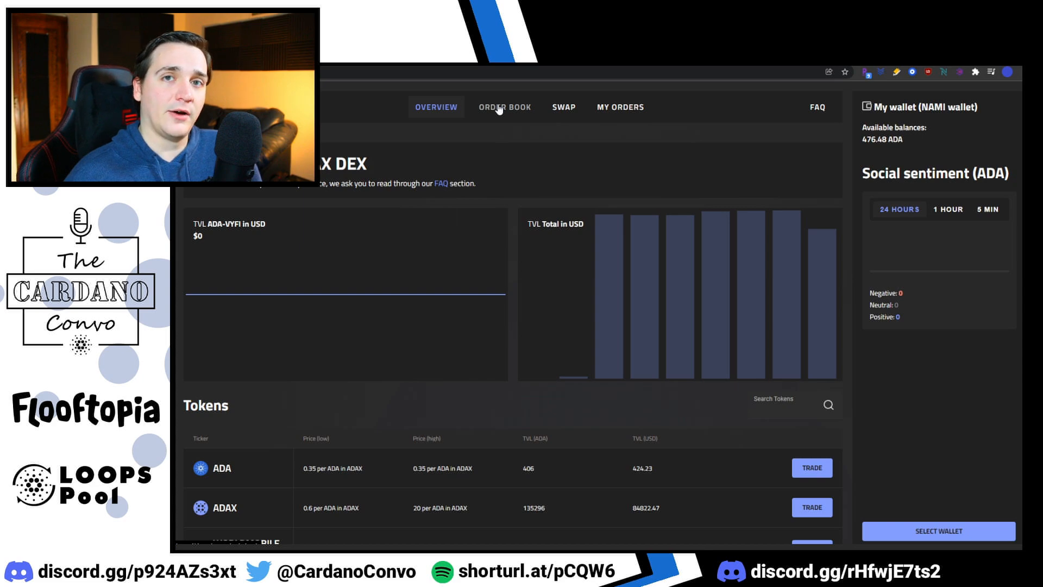
pyautogui.moveTo(486, 135)
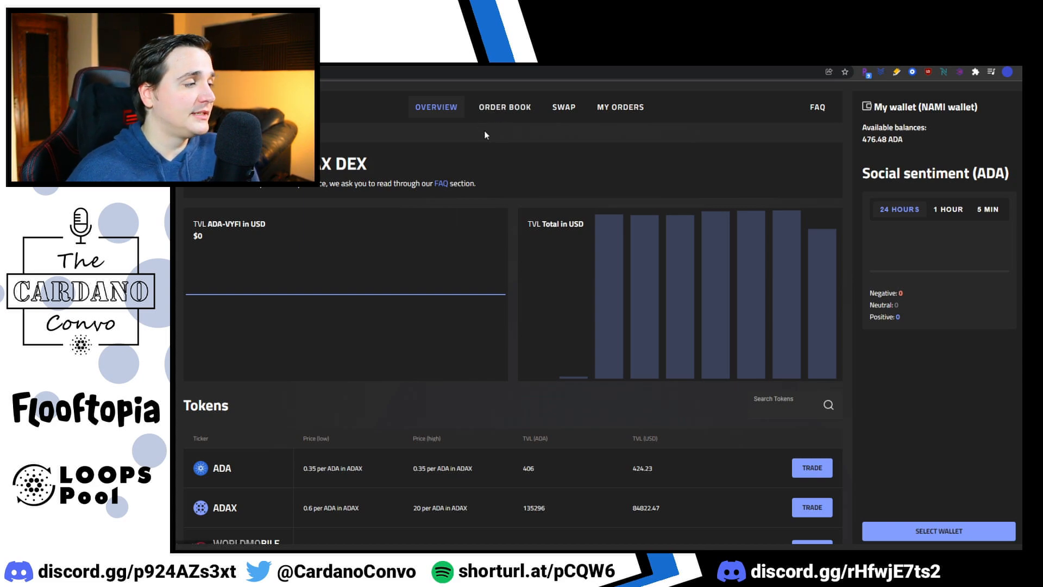
pyautogui.scroll(-3)
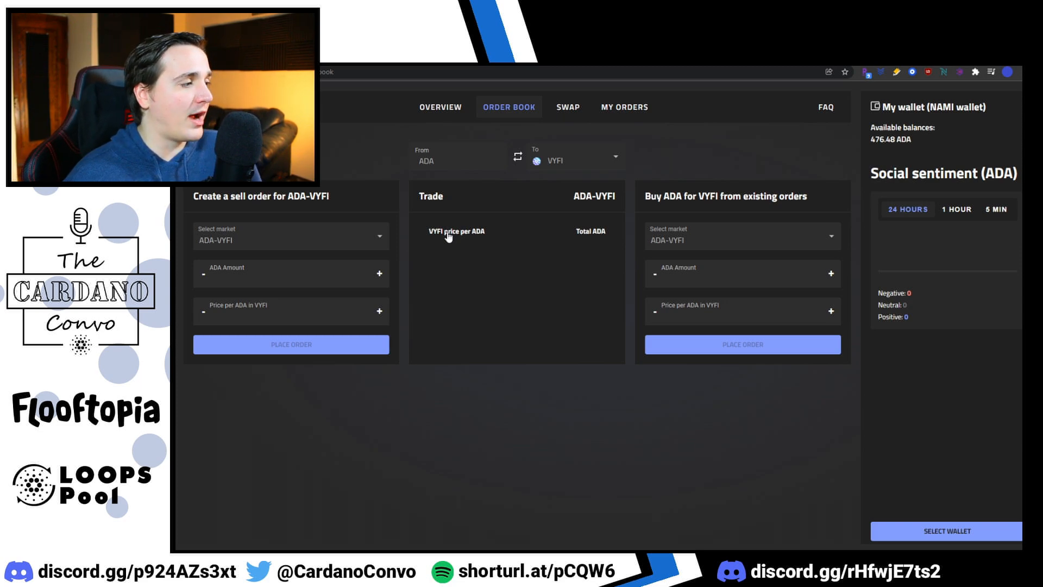
pyautogui.moveTo(436, 420)
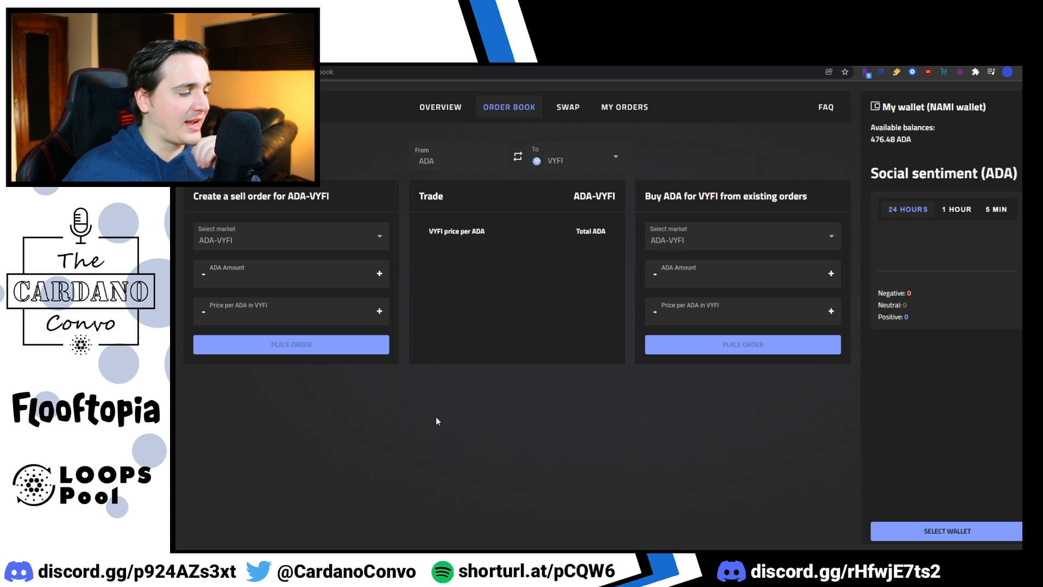
pyautogui.moveTo(554, 228)
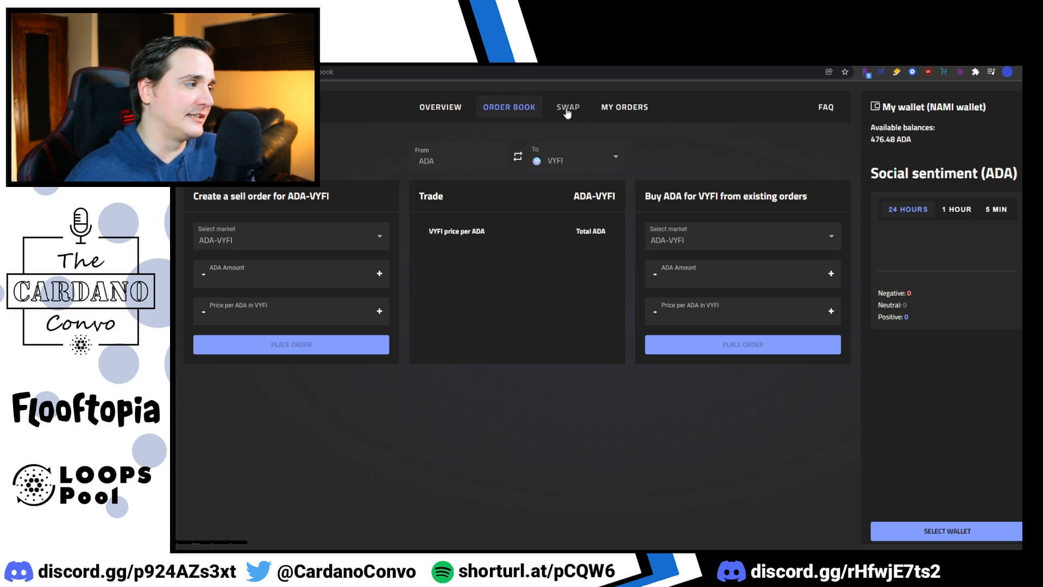
# - Show the quick exchange set to convert ADA into VYFI with no amount entered
pyautogui.click(567, 108)
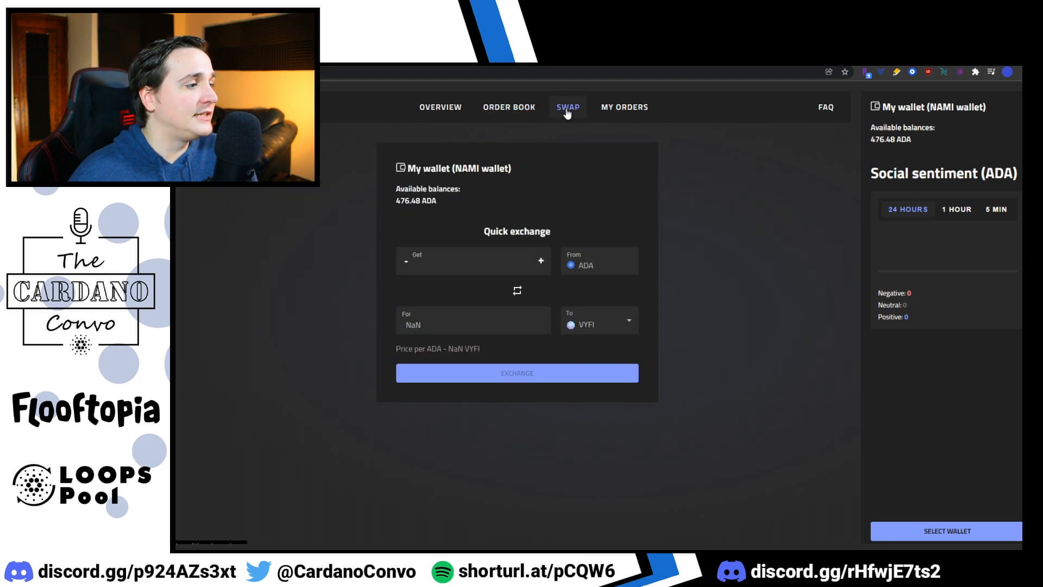
pyautogui.moveTo(397, 267)
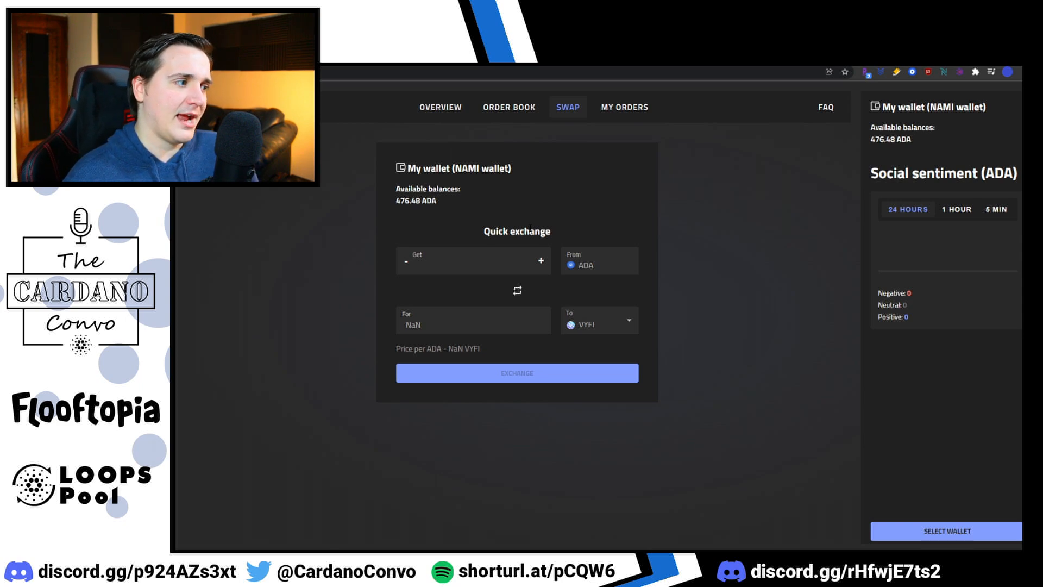
pyautogui.doubleClick(478, 167)
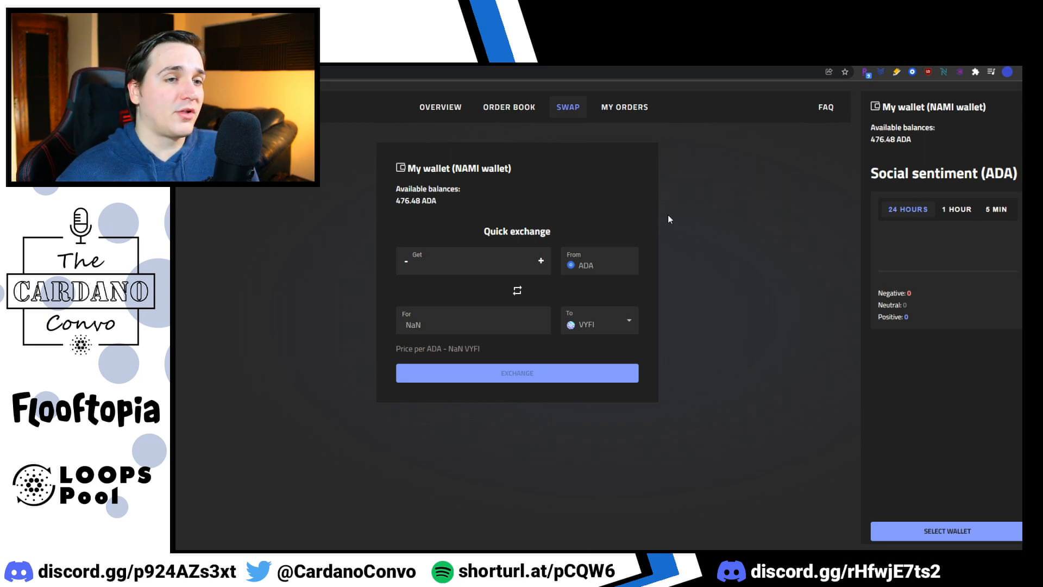
pyautogui.moveTo(765, 239)
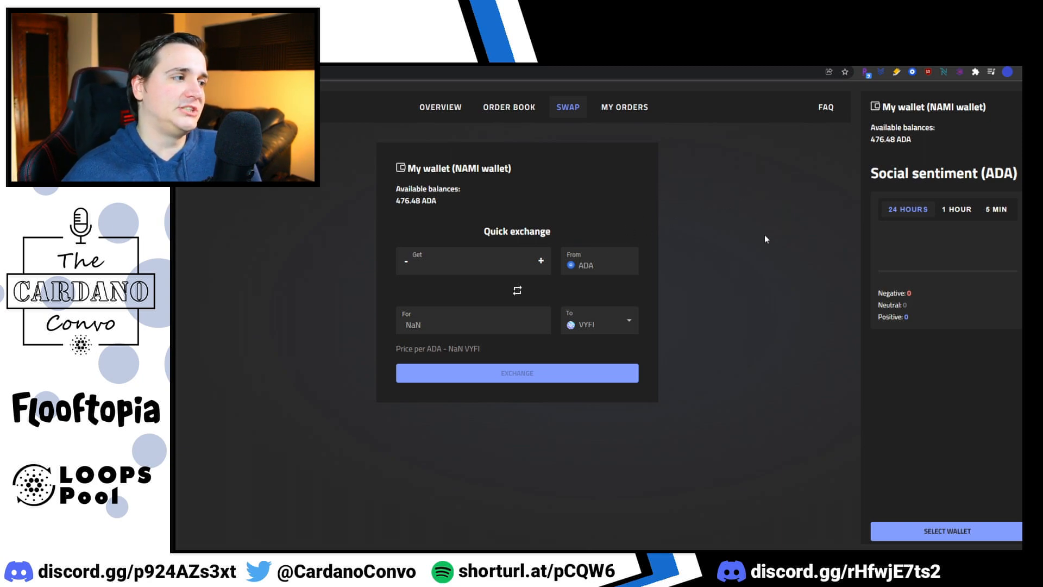